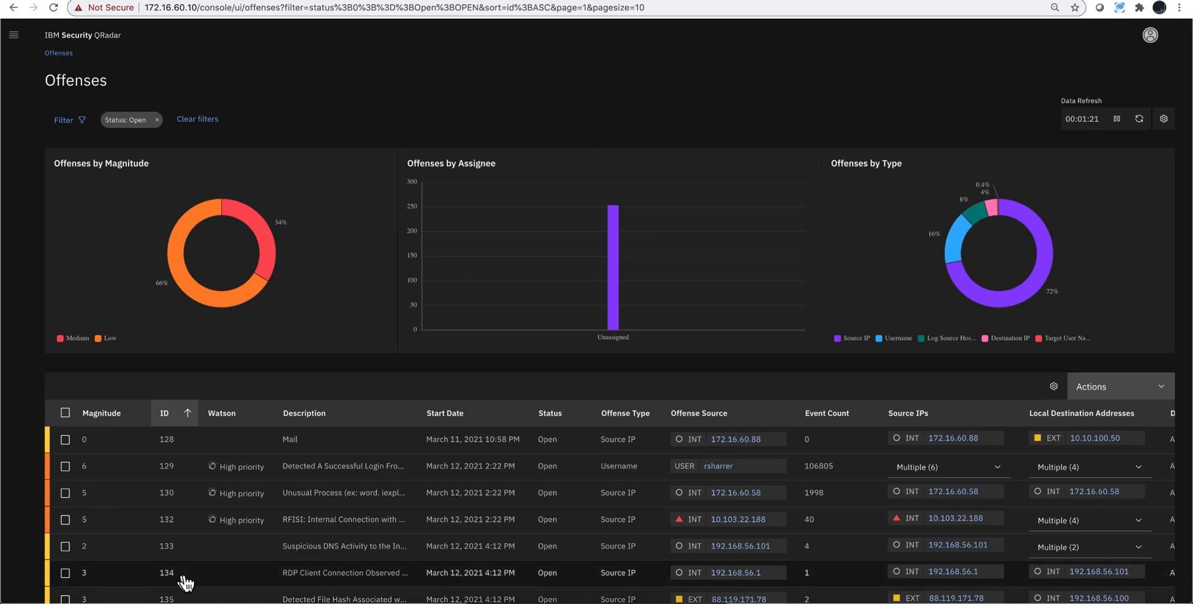
mouse_move(507, 143)
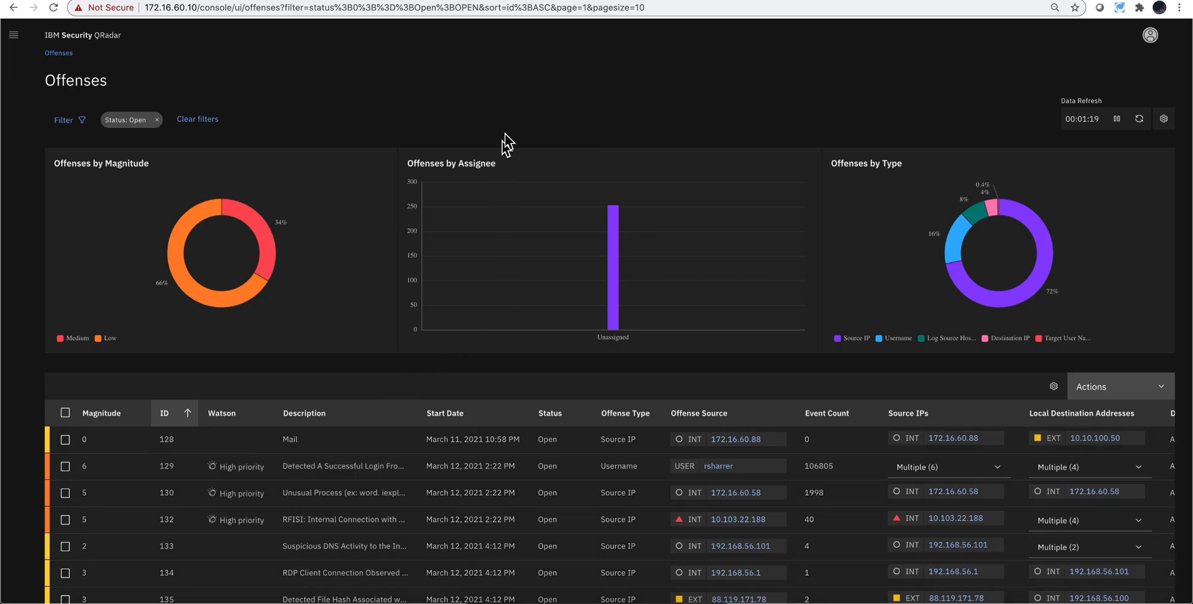
mouse_move(283, 270)
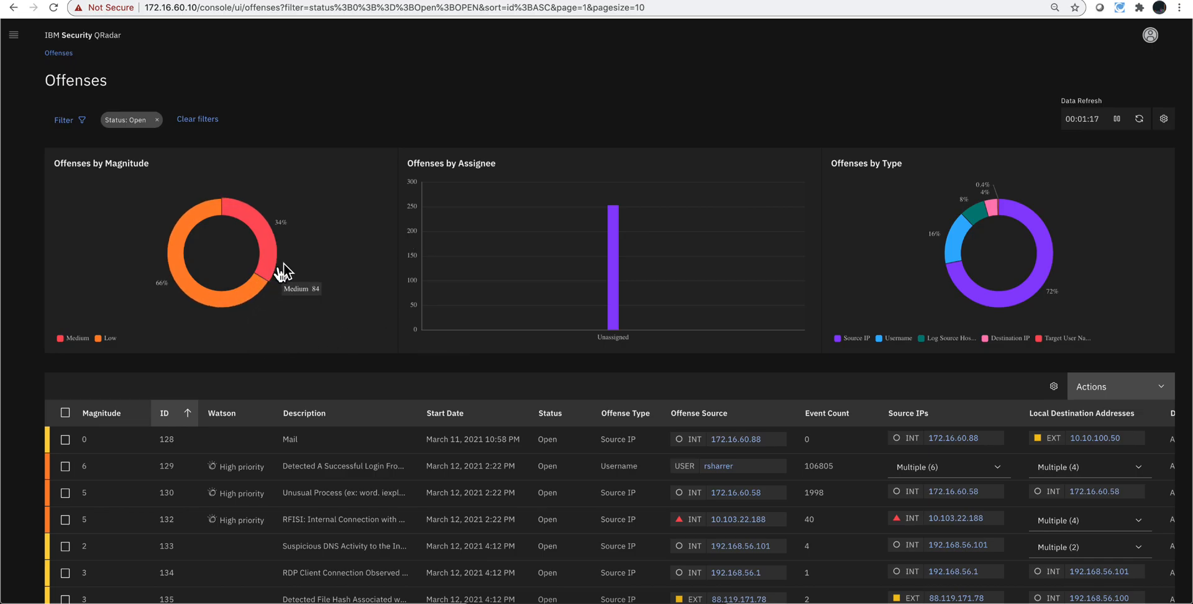
mouse_move(351, 389)
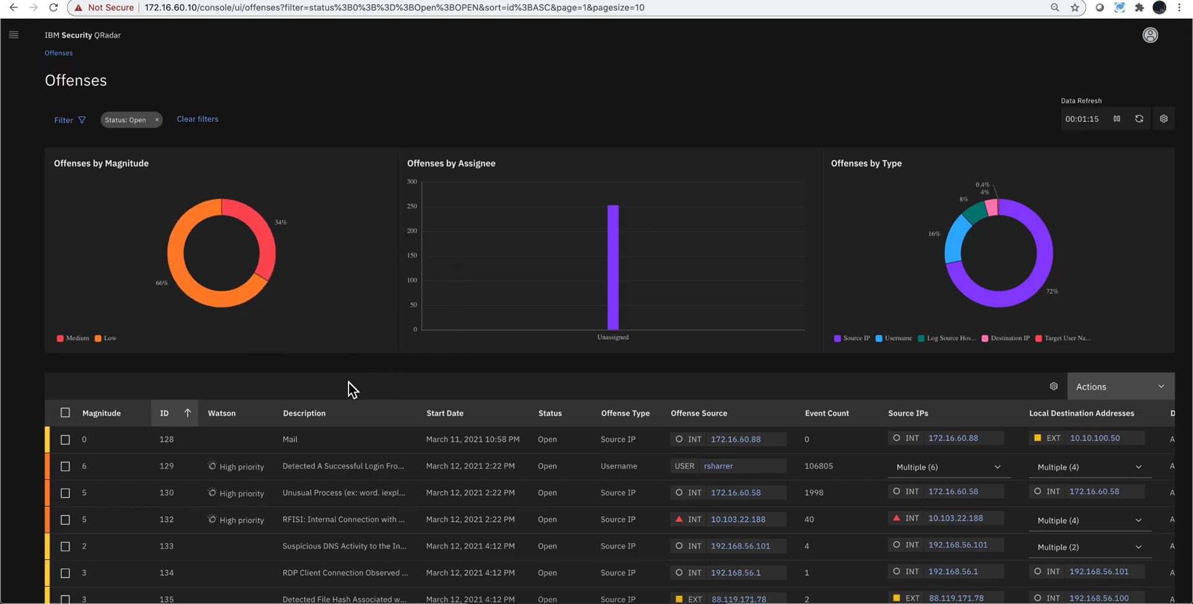
mouse_move(380, 382)
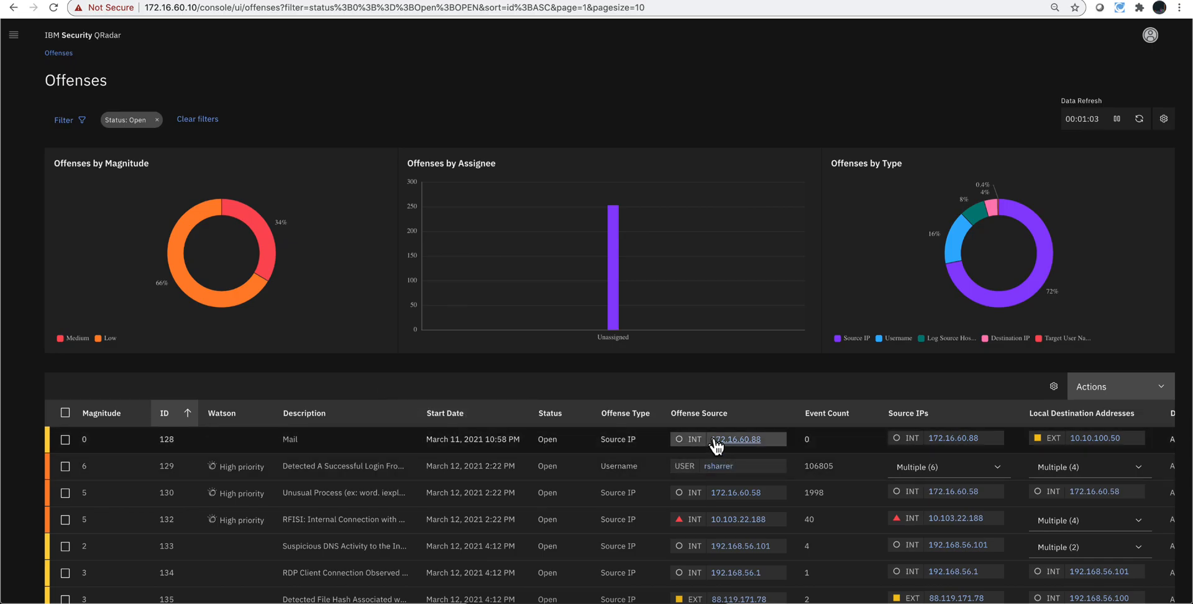
mouse_move(755, 454)
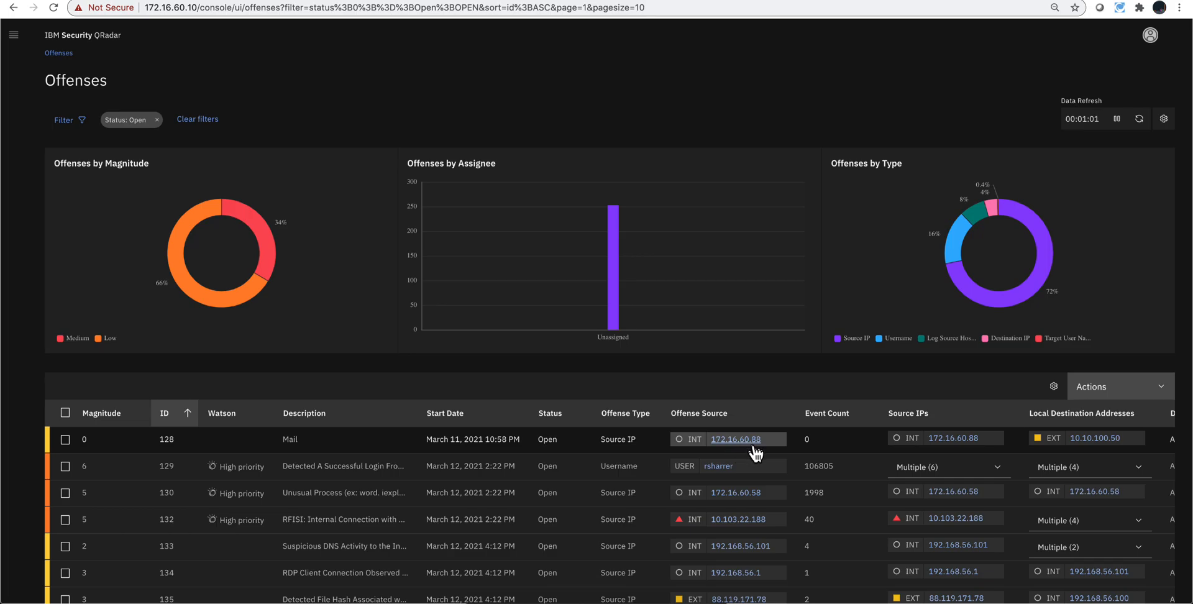
mouse_move(759, 381)
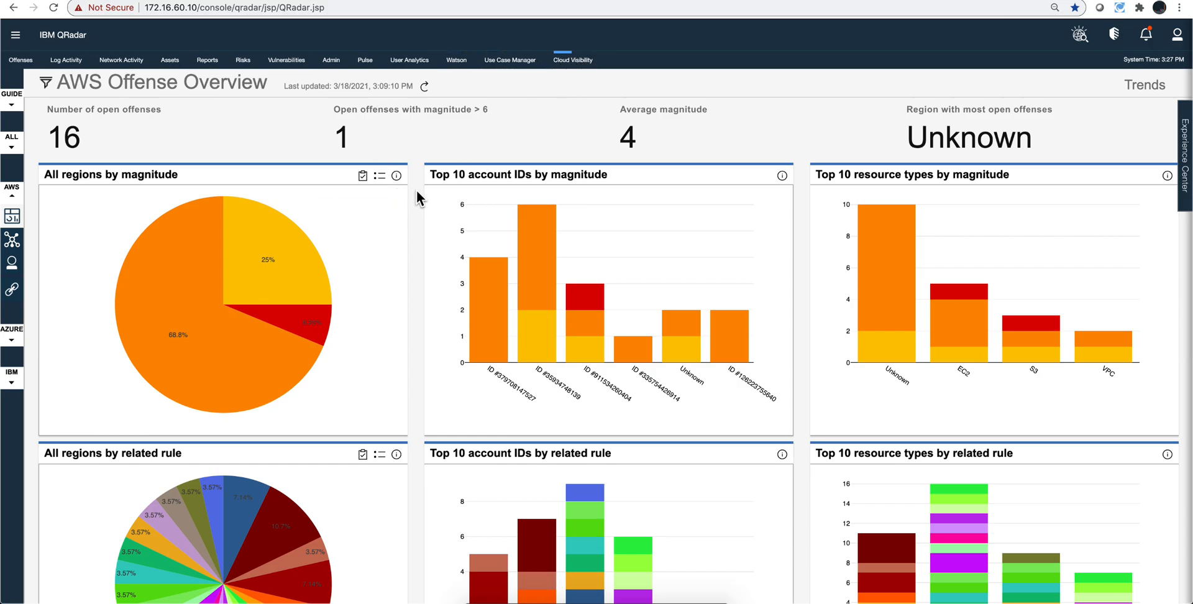
mouse_move(109, 252)
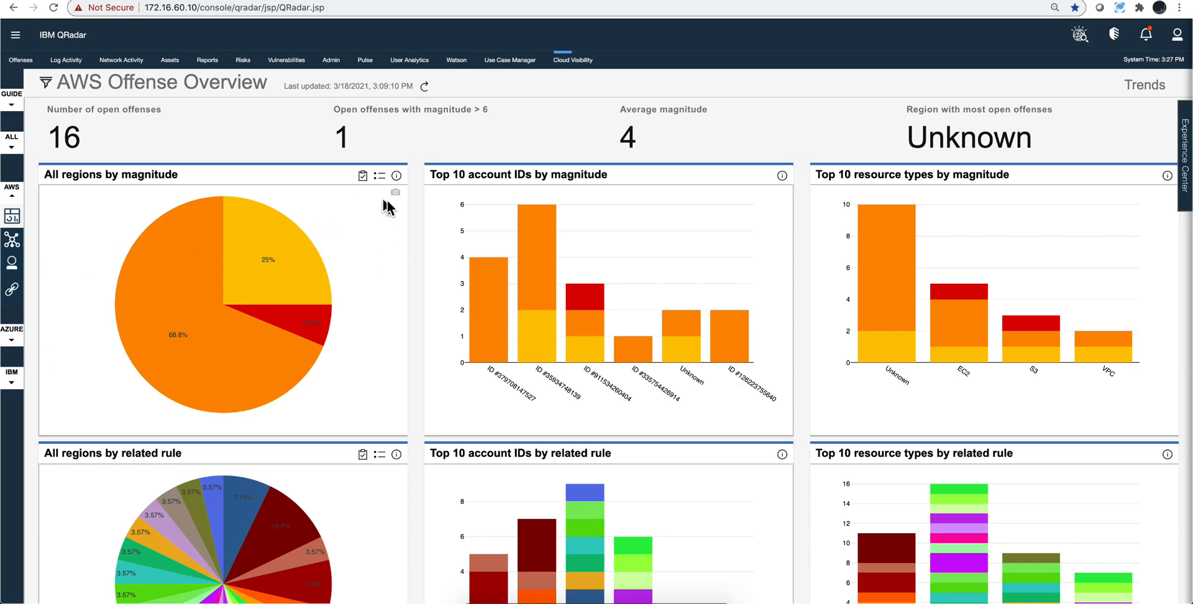
Filter the AWS Offense Overview to offenses with magnitude between 6 and 8 via the red pie slice.
scroll("down", 3)
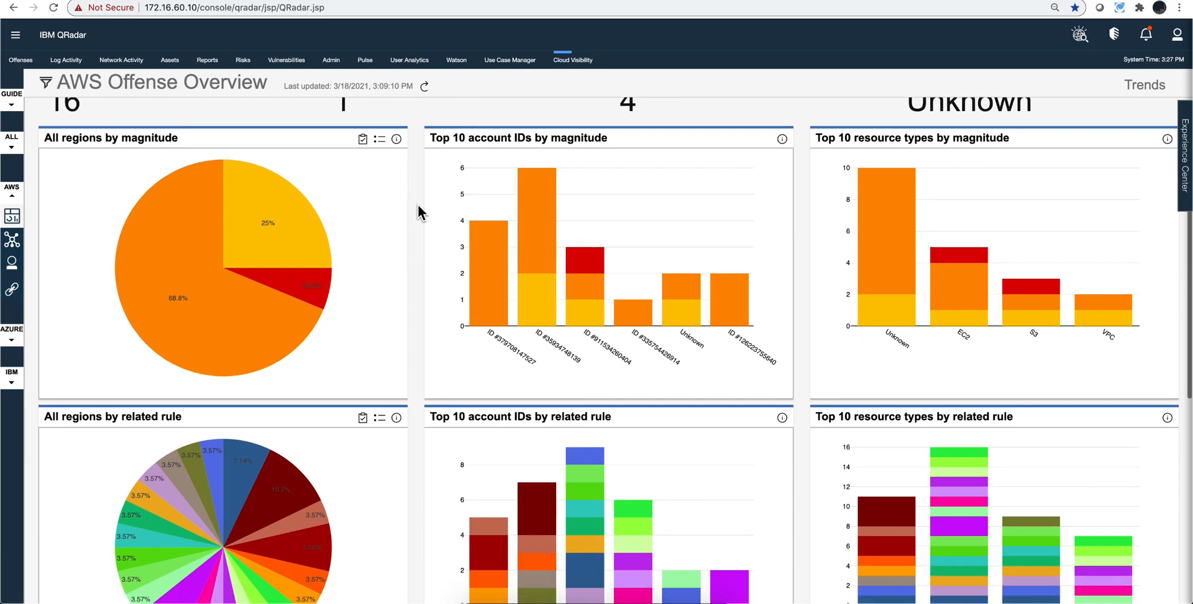
scroll("down", 3)
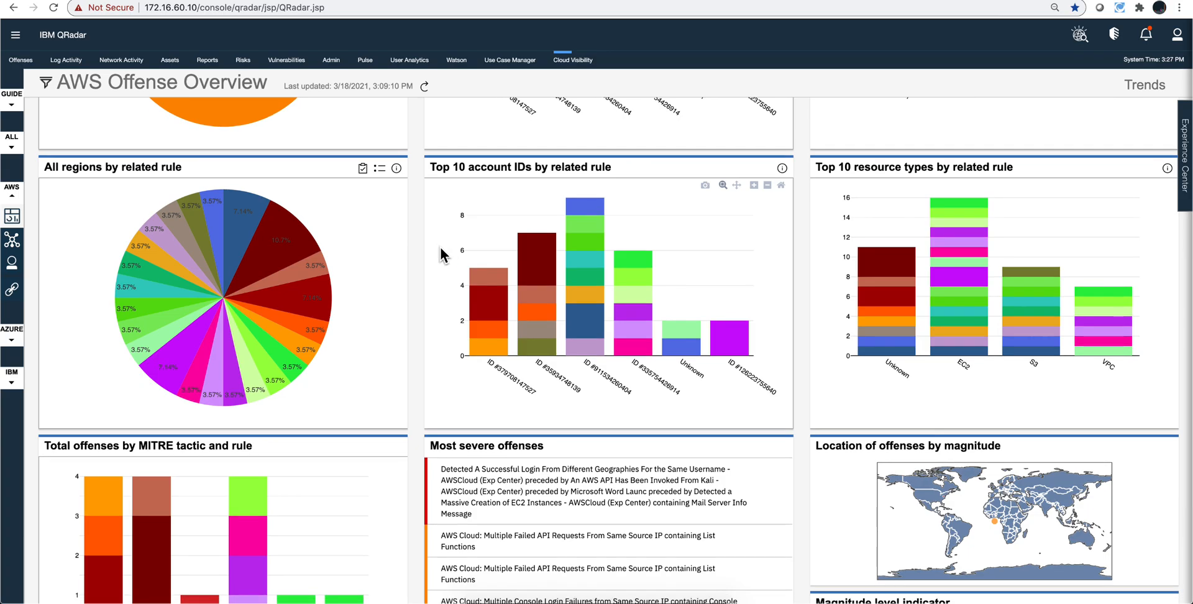
scroll("down", 3)
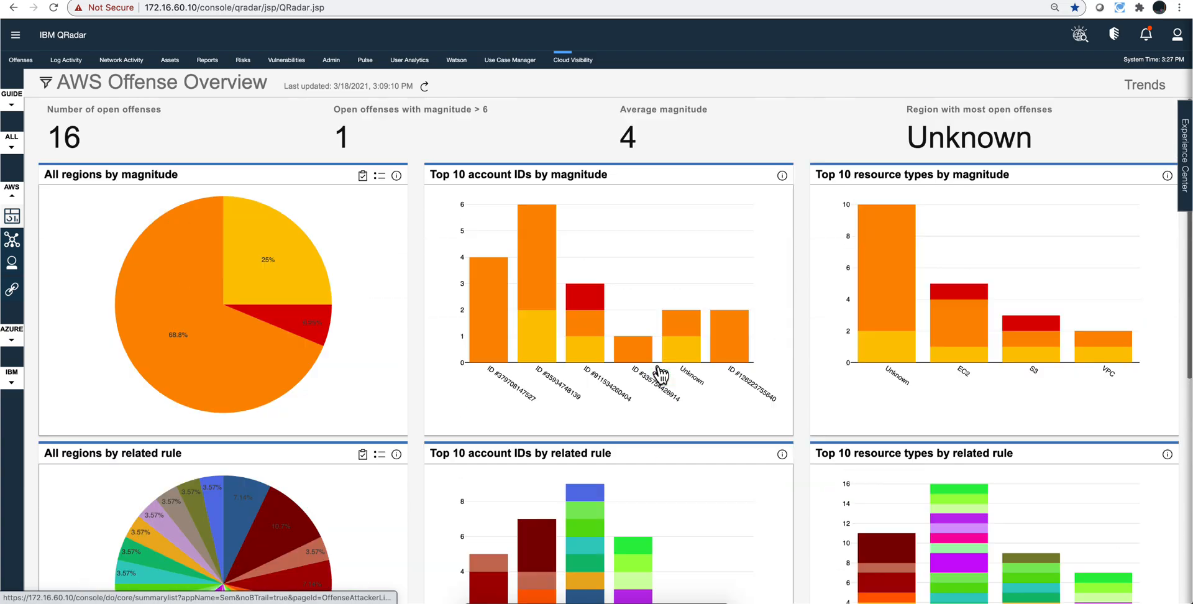
mouse_move(320, 327)
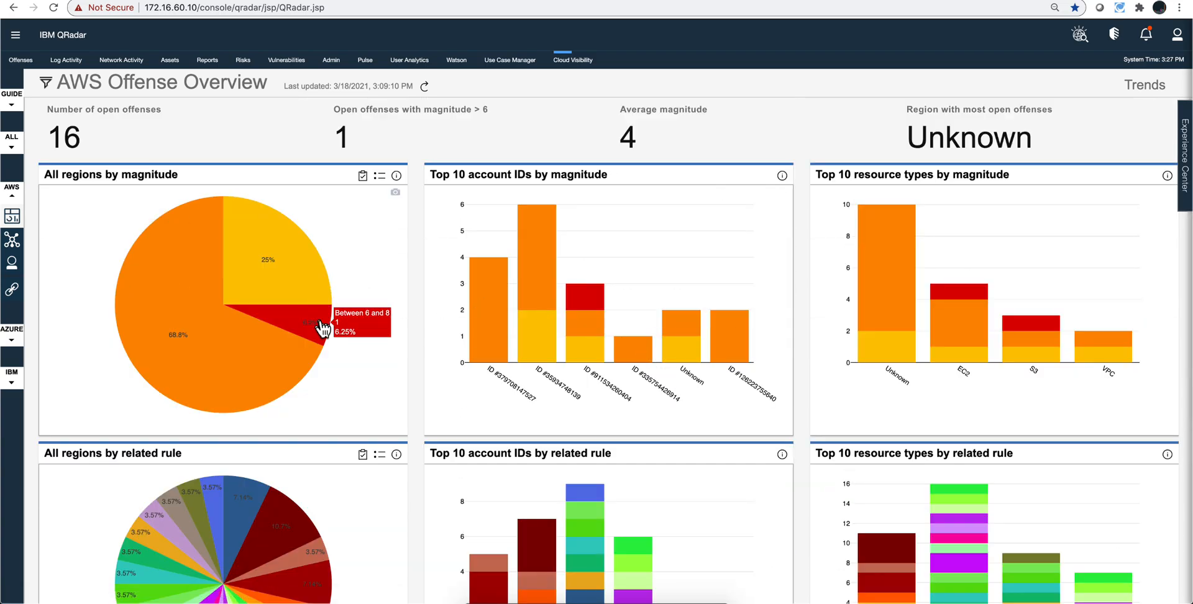
left_click(358, 312)
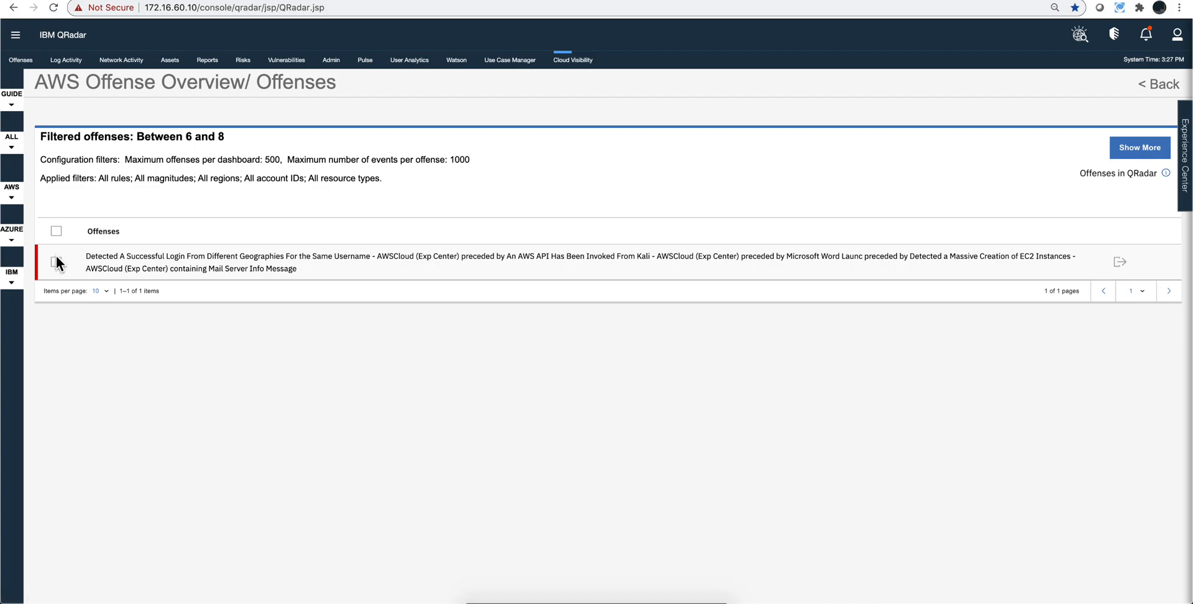
Select the multi-stage AWS offense and show its AWS resources: 10 IPs, 1 account, 2 EC2 instances.
left_click(56, 262)
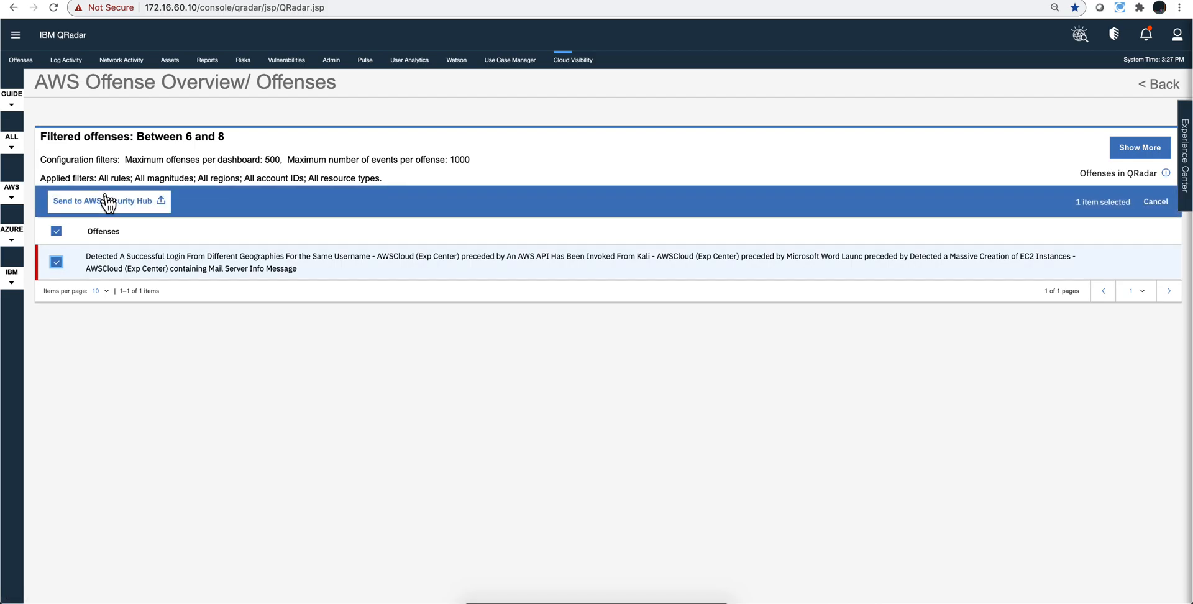
mouse_move(165, 220)
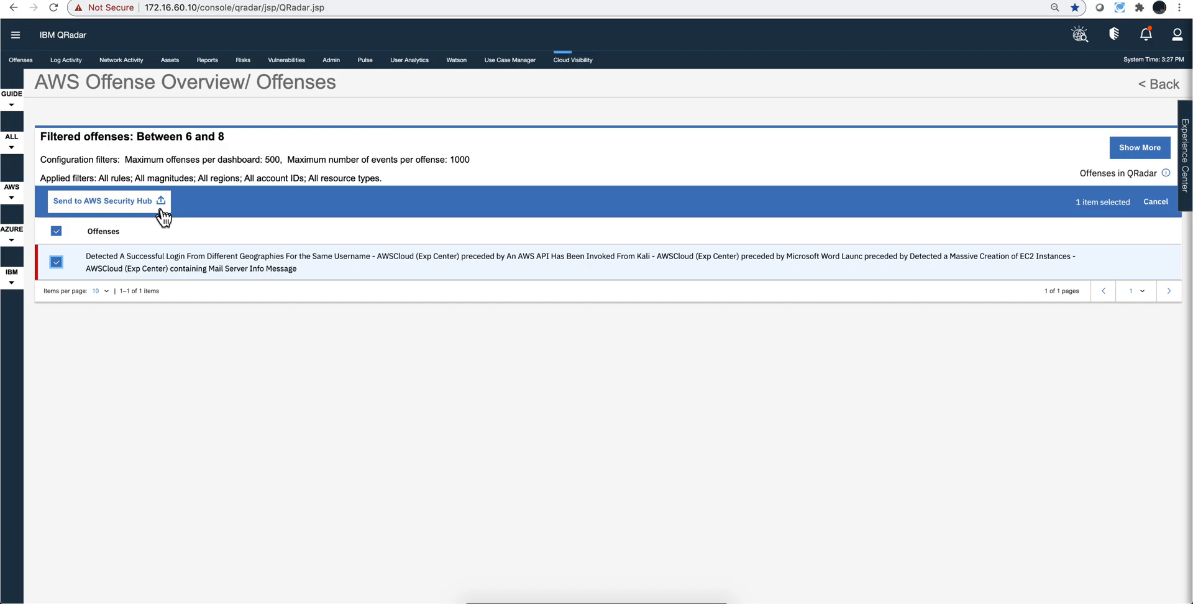
mouse_move(189, 207)
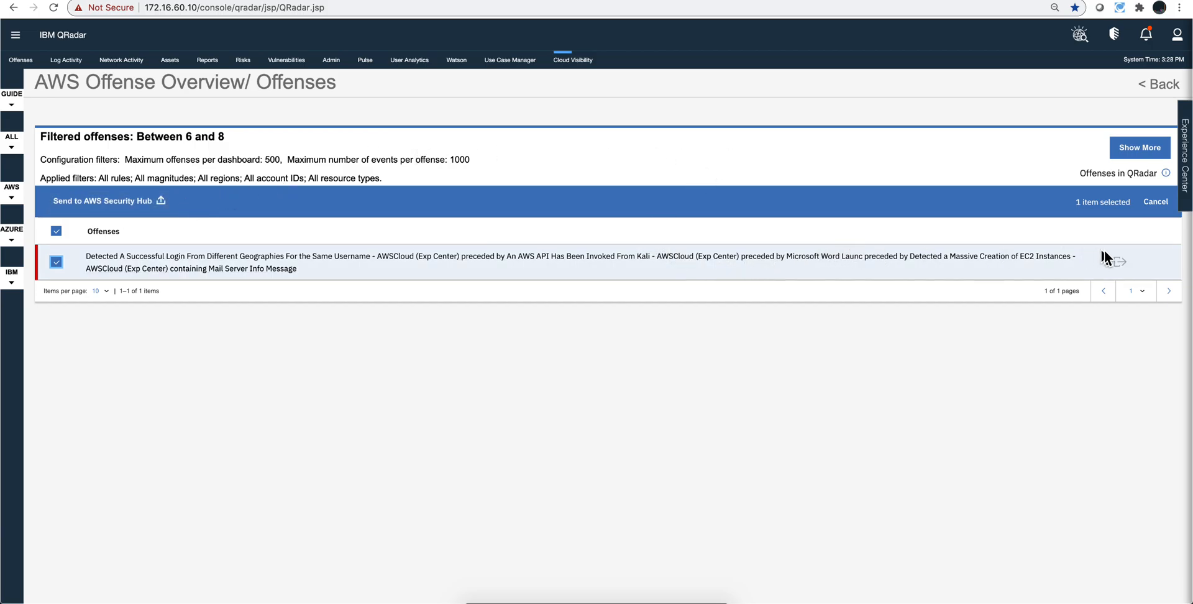
left_click(1111, 261)
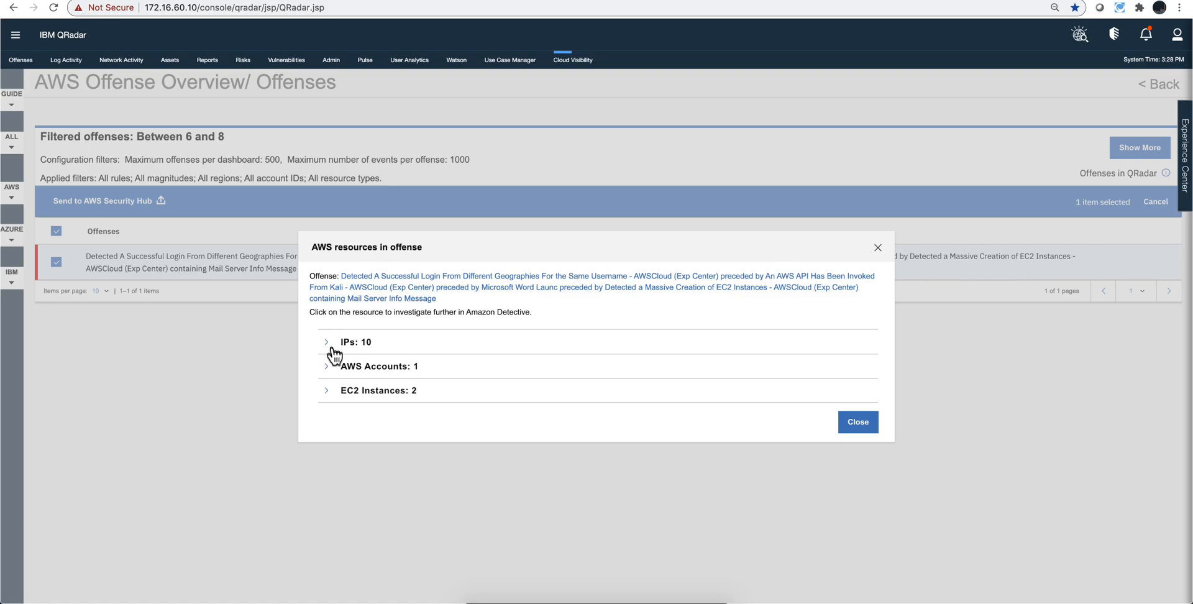
Expand the 10 IPs and investigate source IP 172.16.0.29 in Amazon Detective.
left_click(327, 342)
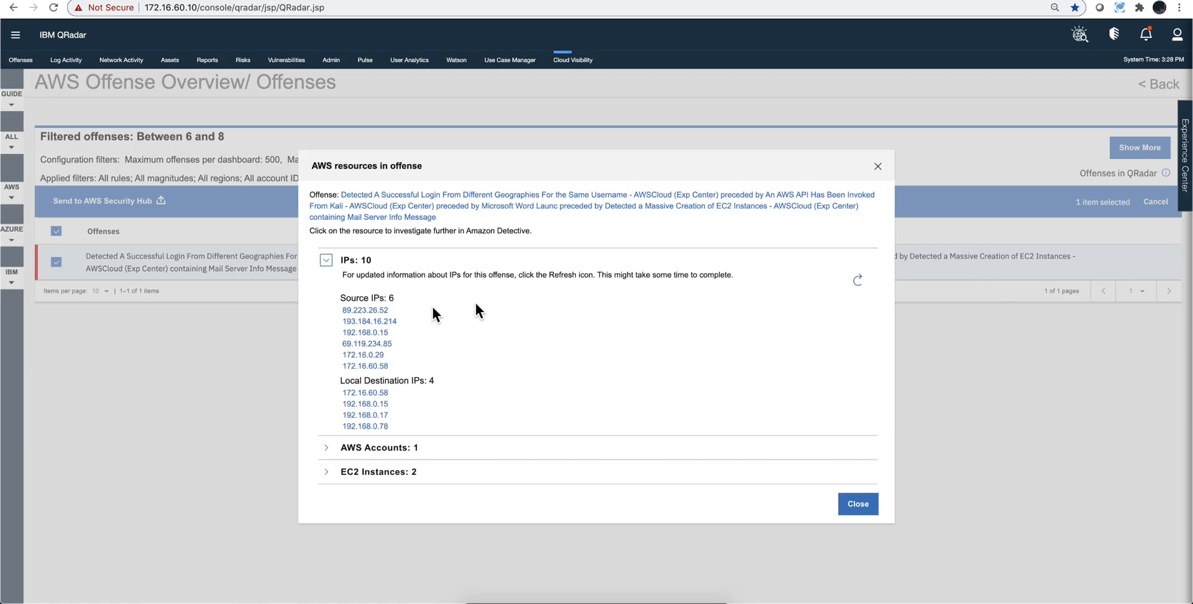
left_click(363, 355)
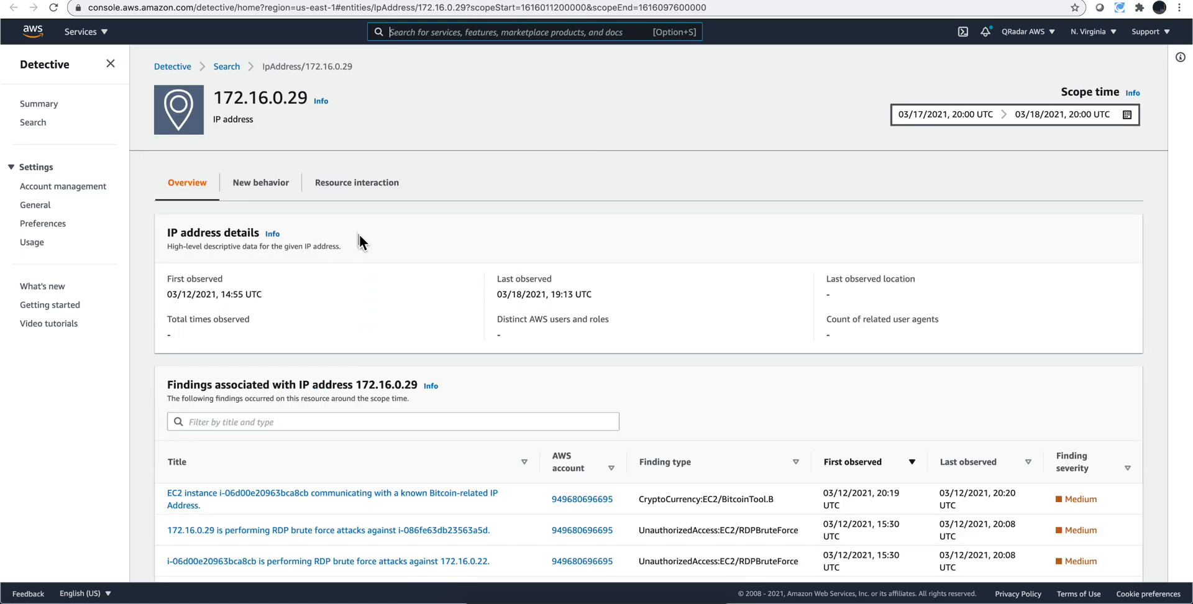
scroll("down", 3)
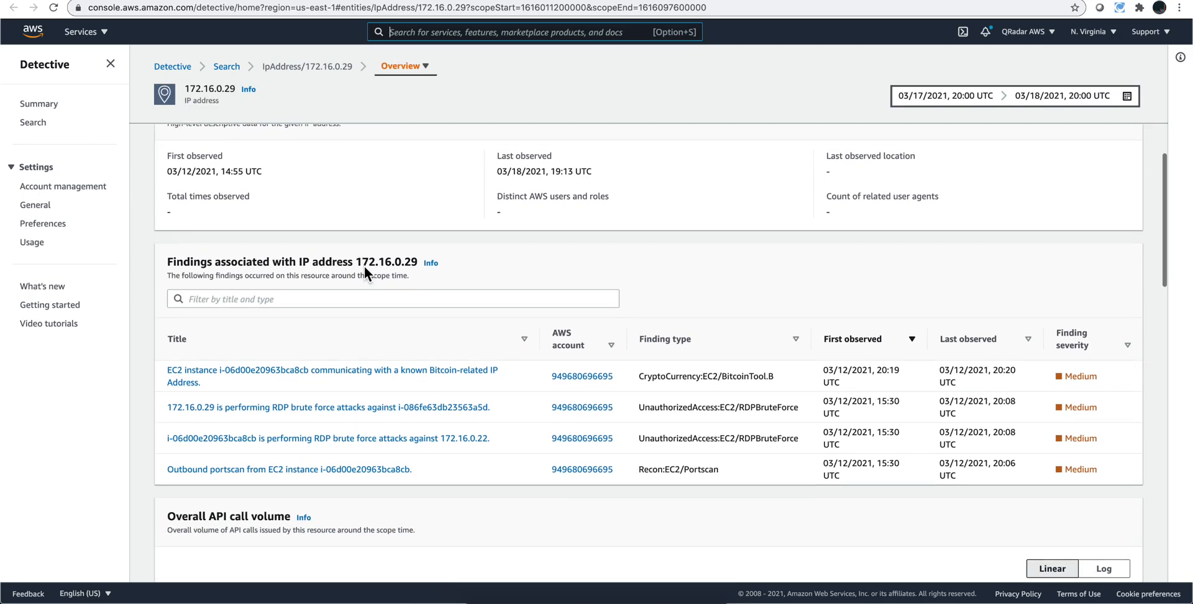
scroll("down", 3)
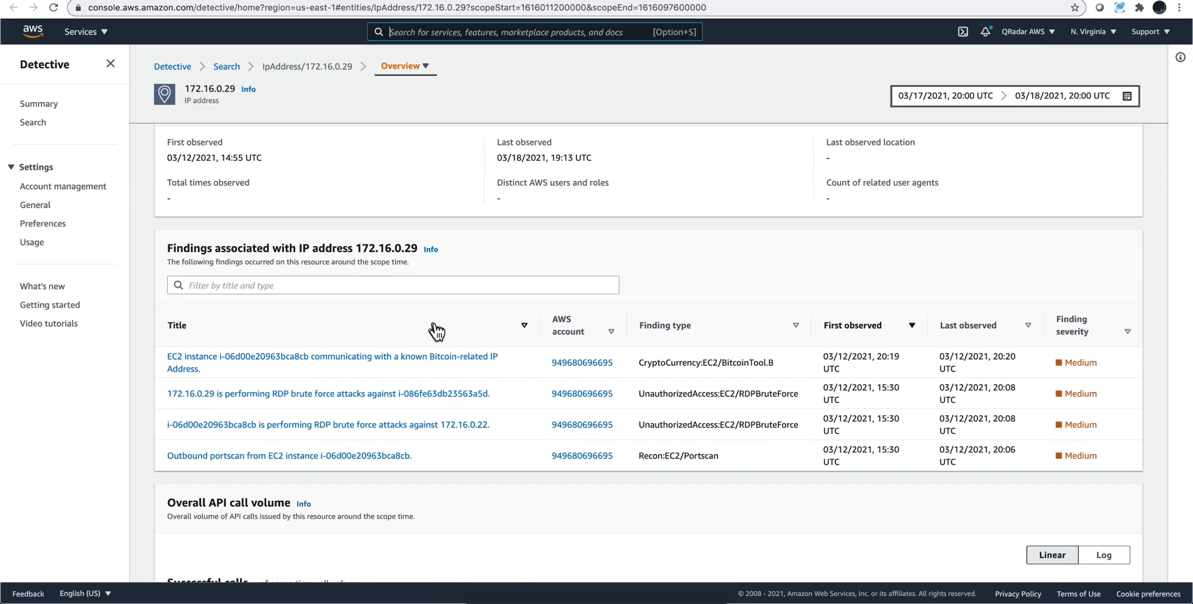
mouse_move(470, 363)
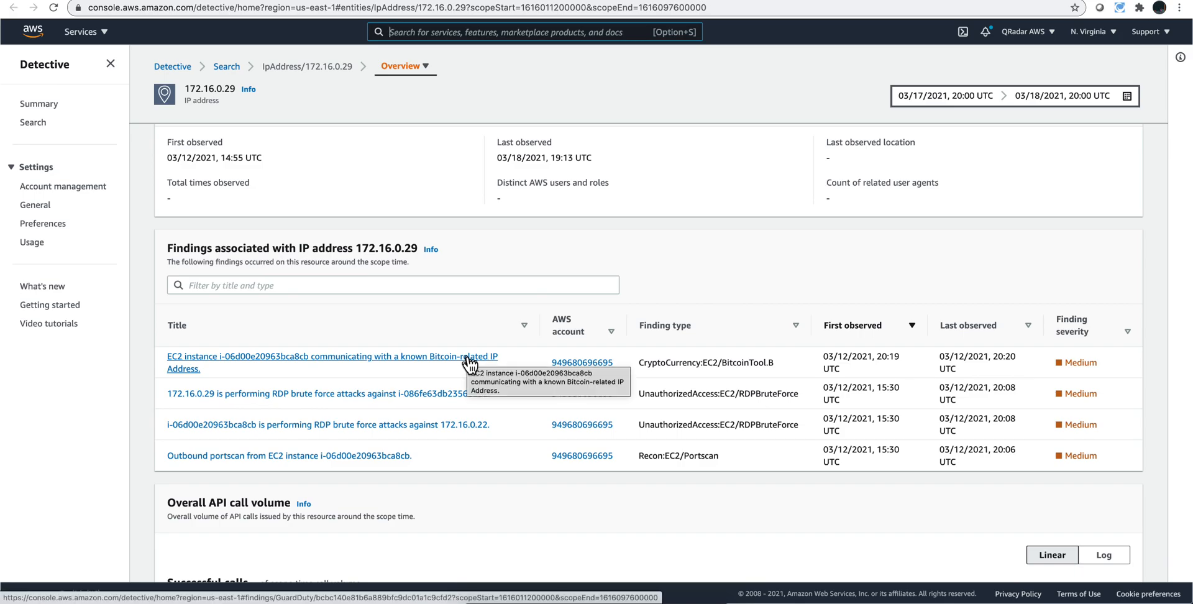
scroll("down", 3)
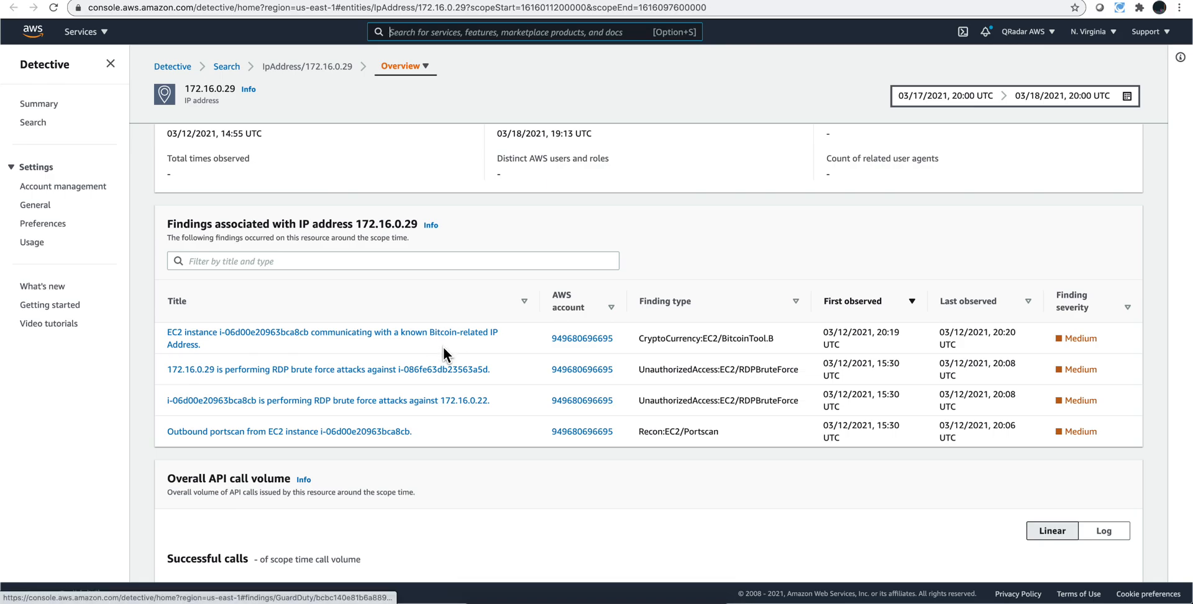
mouse_move(411, 345)
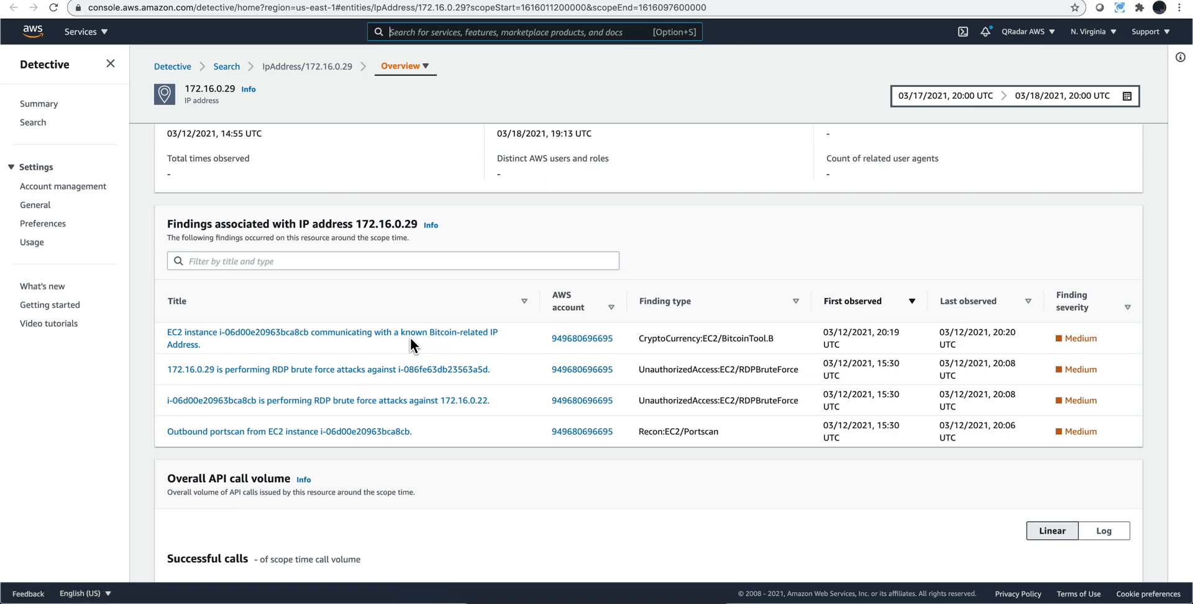
mouse_move(437, 346)
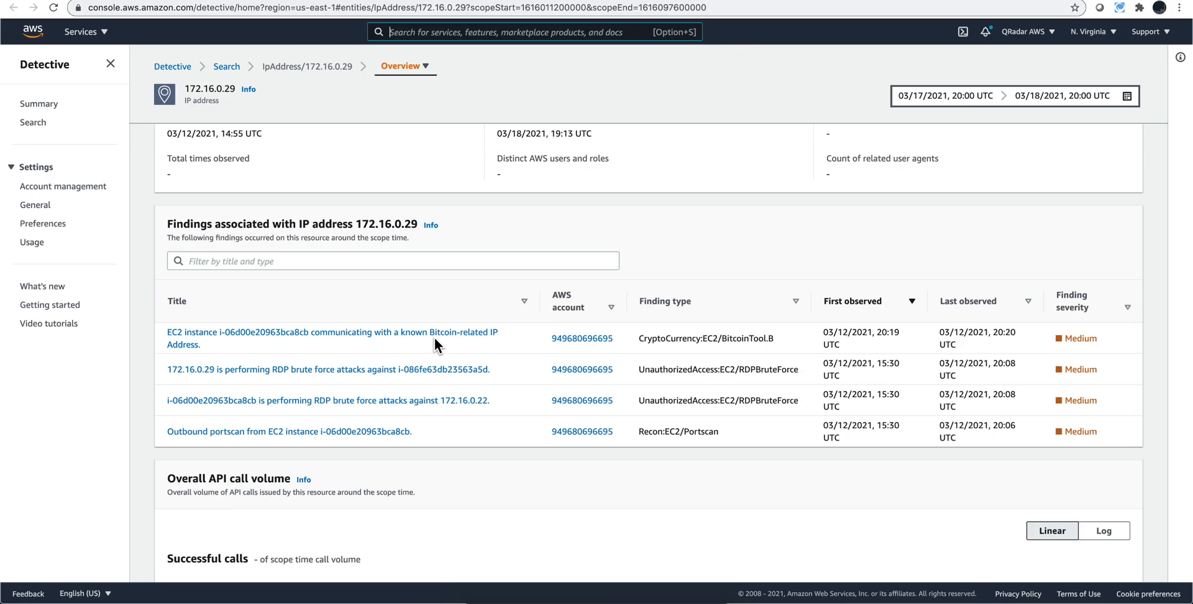
mouse_move(441, 358)
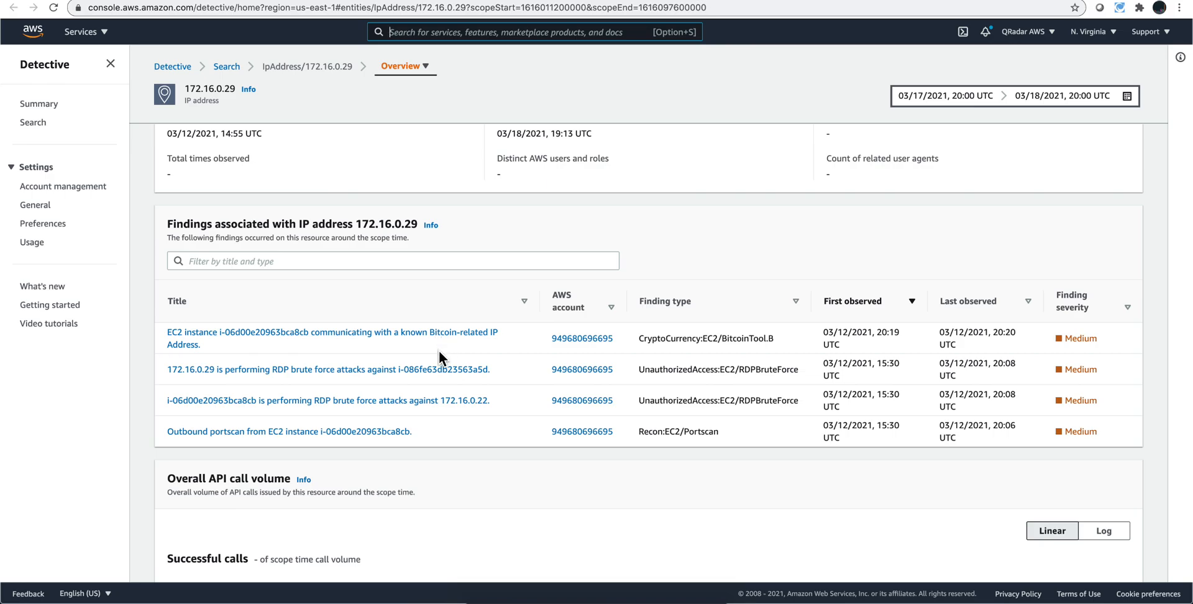
mouse_move(369, 383)
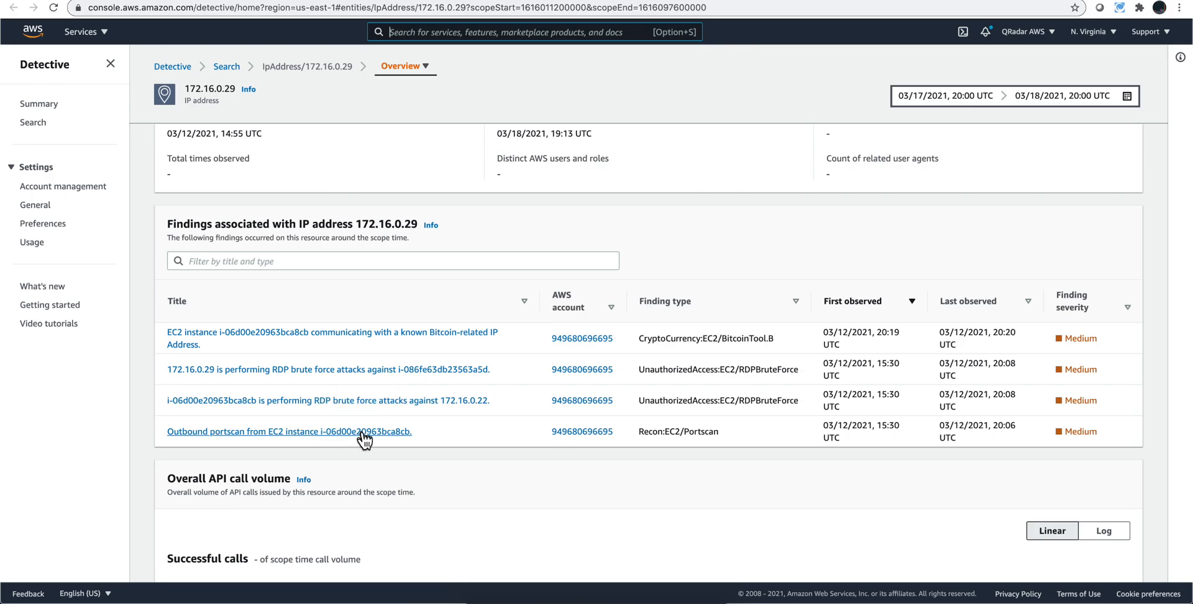
scroll("down", 3)
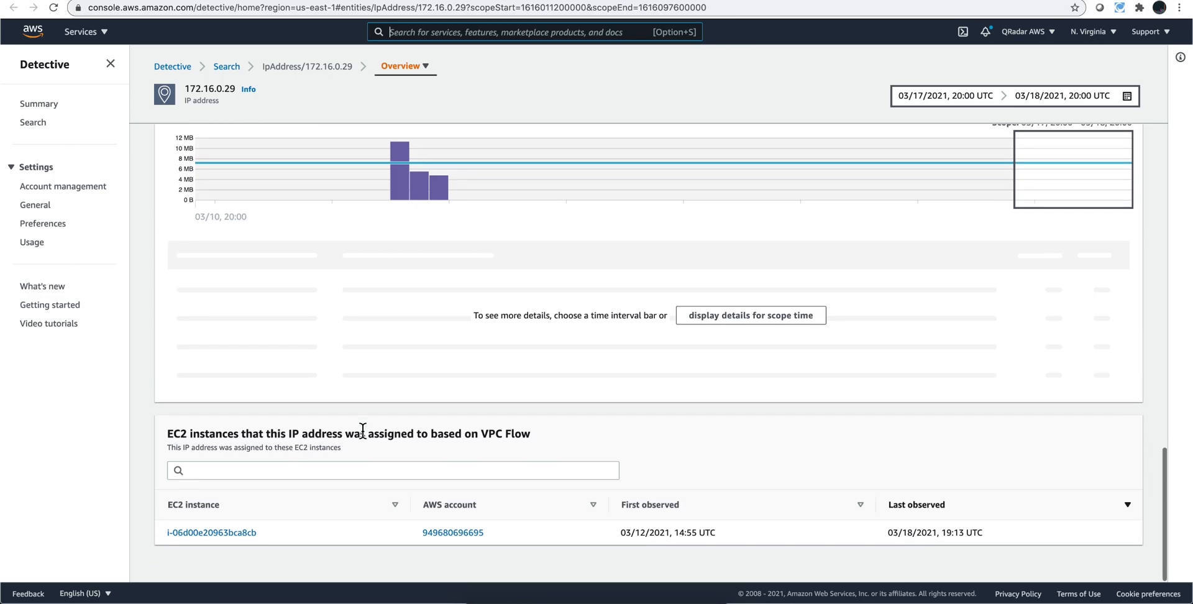
mouse_move(374, 494)
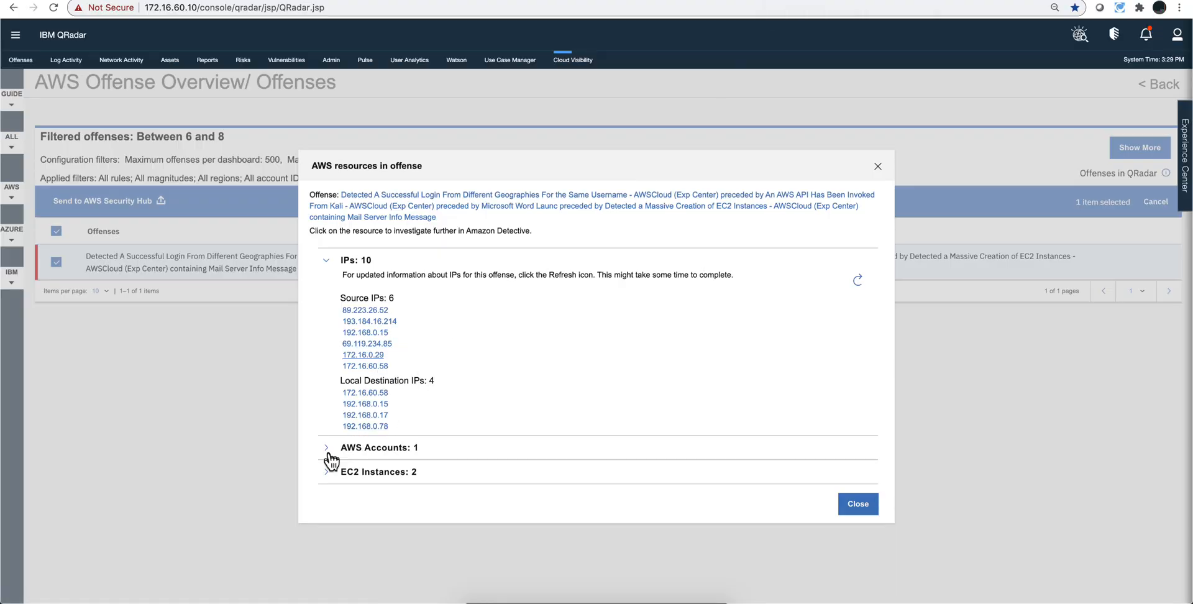
Expand AWS Accounts and EC2 Instances, then investigate instance i-06d00e20963bca8cb in Amazon Detective.
left_click(327, 448)
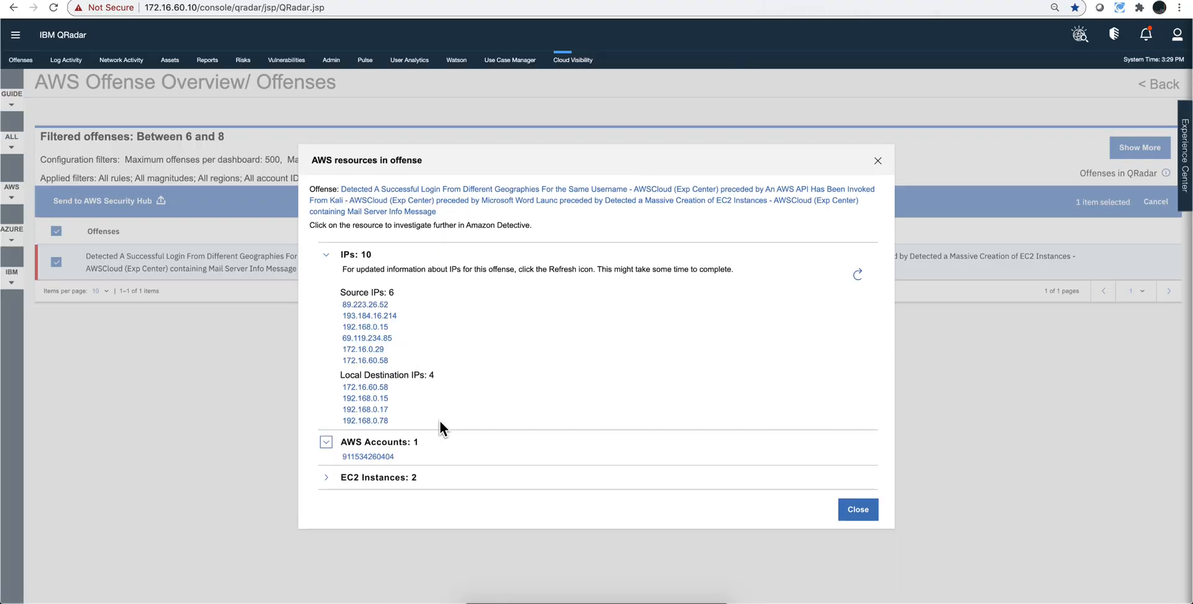
left_click(326, 478)
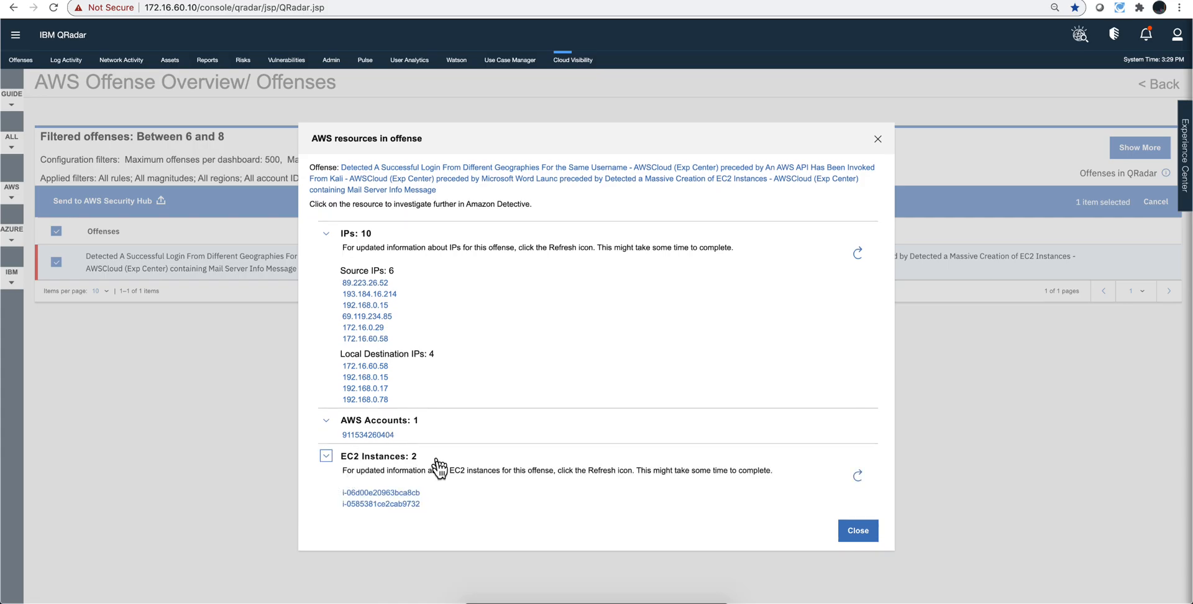
left_click(380, 492)
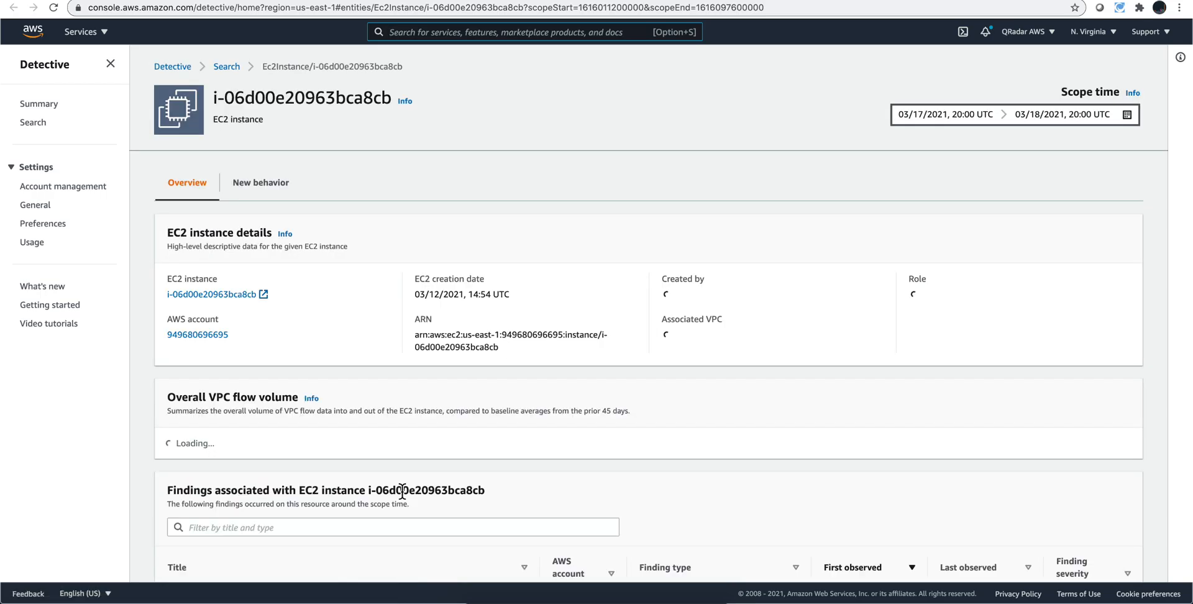
Scroll through the instance's three medium findings, flow charts and IP 172.16.0.29 assignment.
scroll("down", 3)
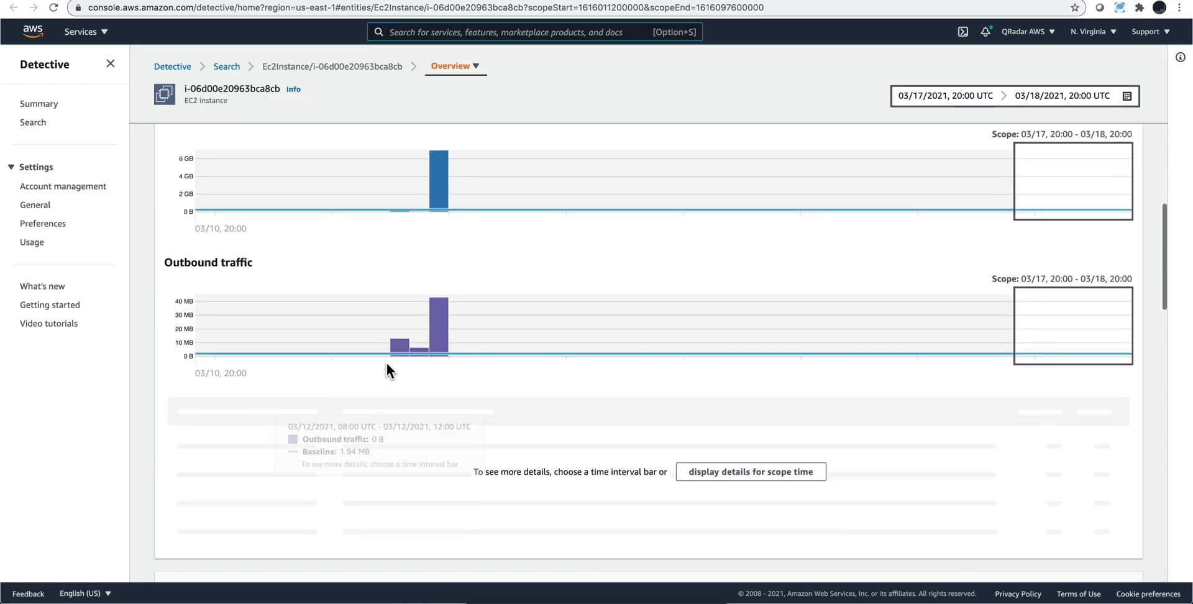
scroll("down", 3)
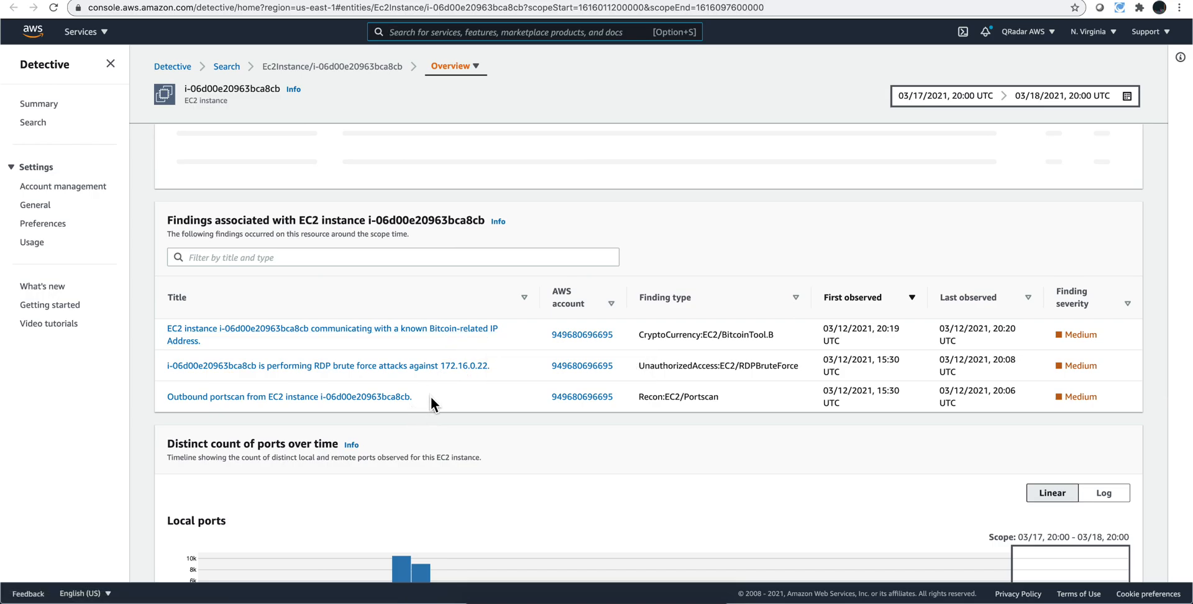
scroll("down", 3)
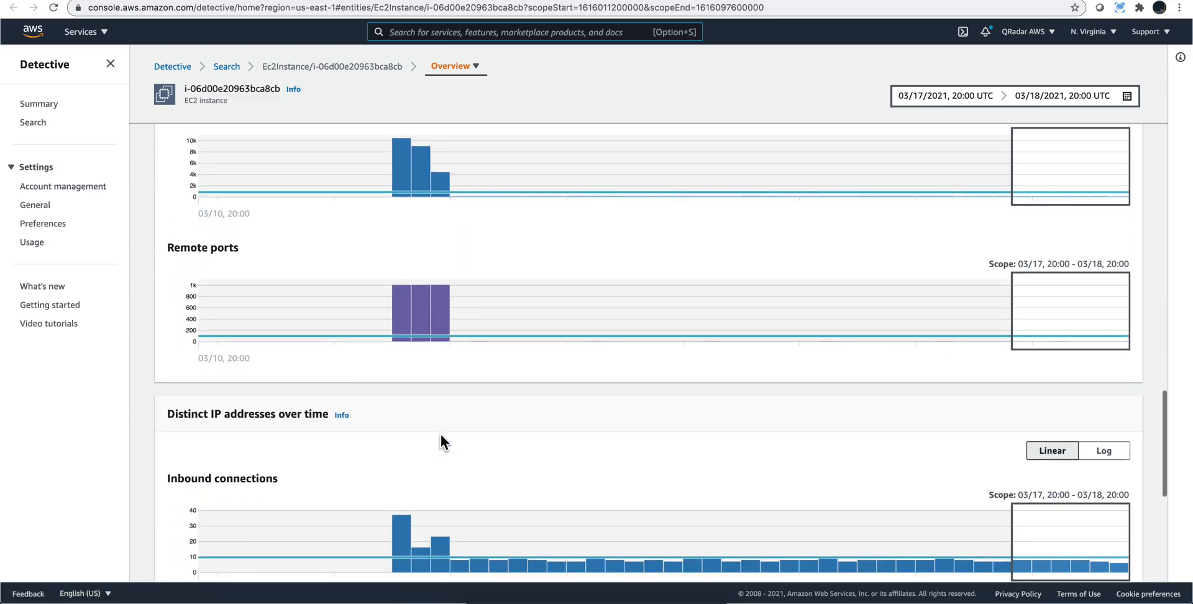
scroll("down", 3)
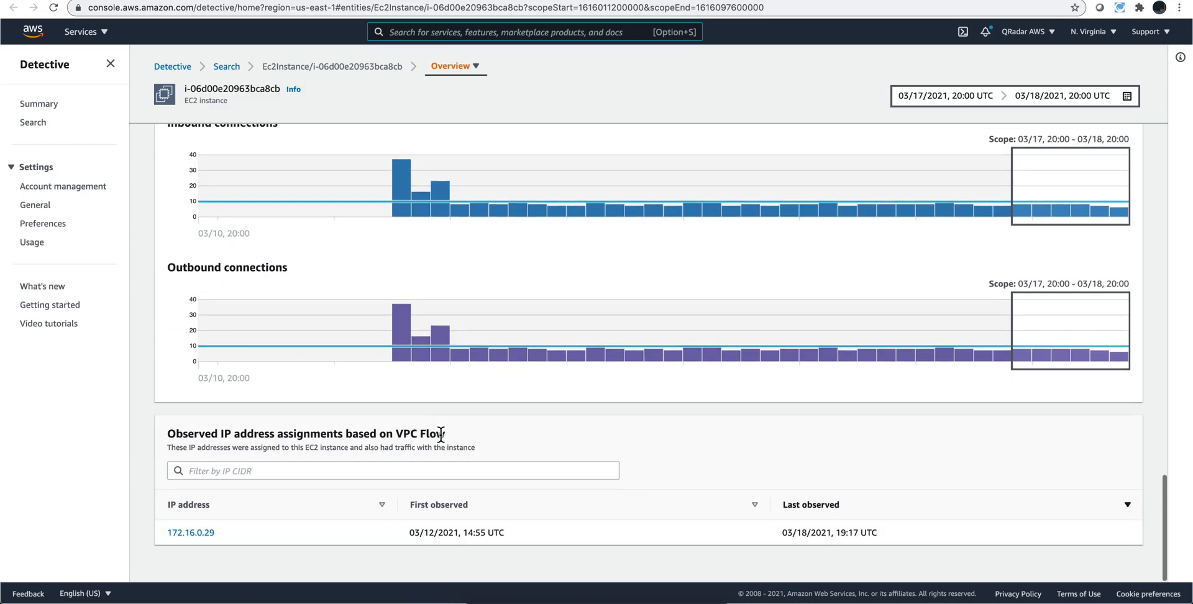
scroll("down", 3)
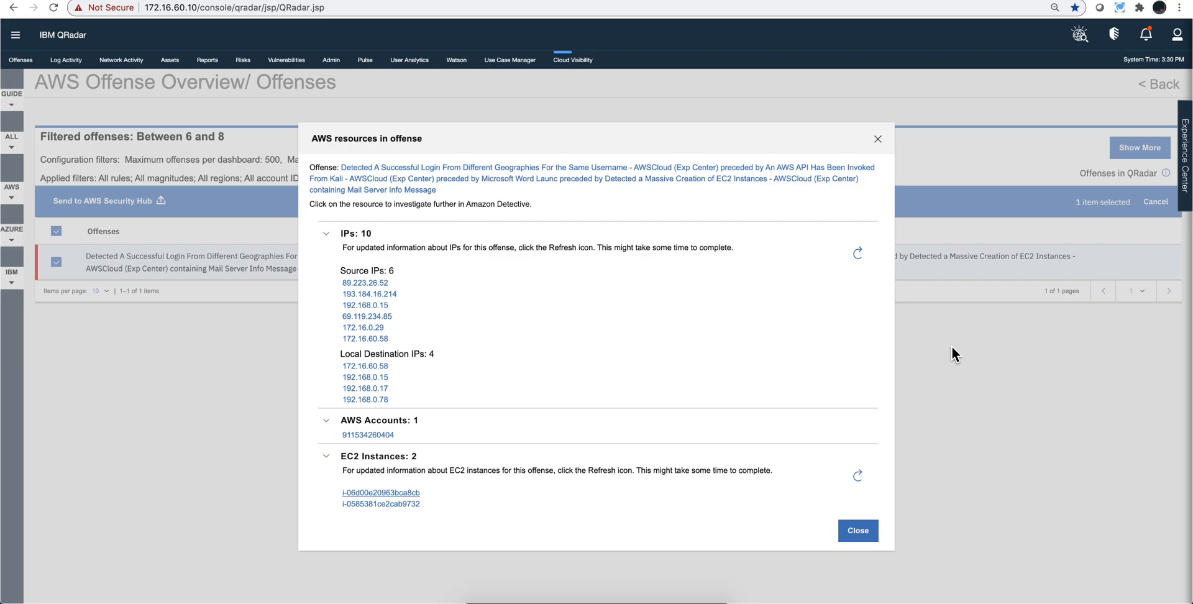
mouse_move(879, 150)
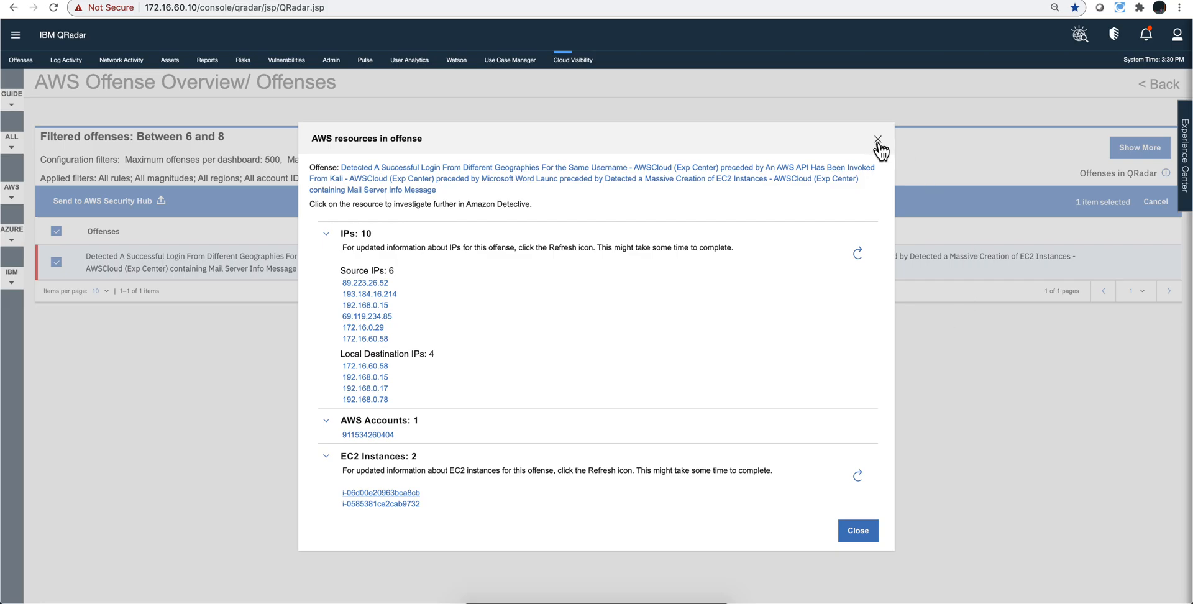
Close the AWS resources in offense dialog, returning to the filtered offenses list.
left_click(879, 144)
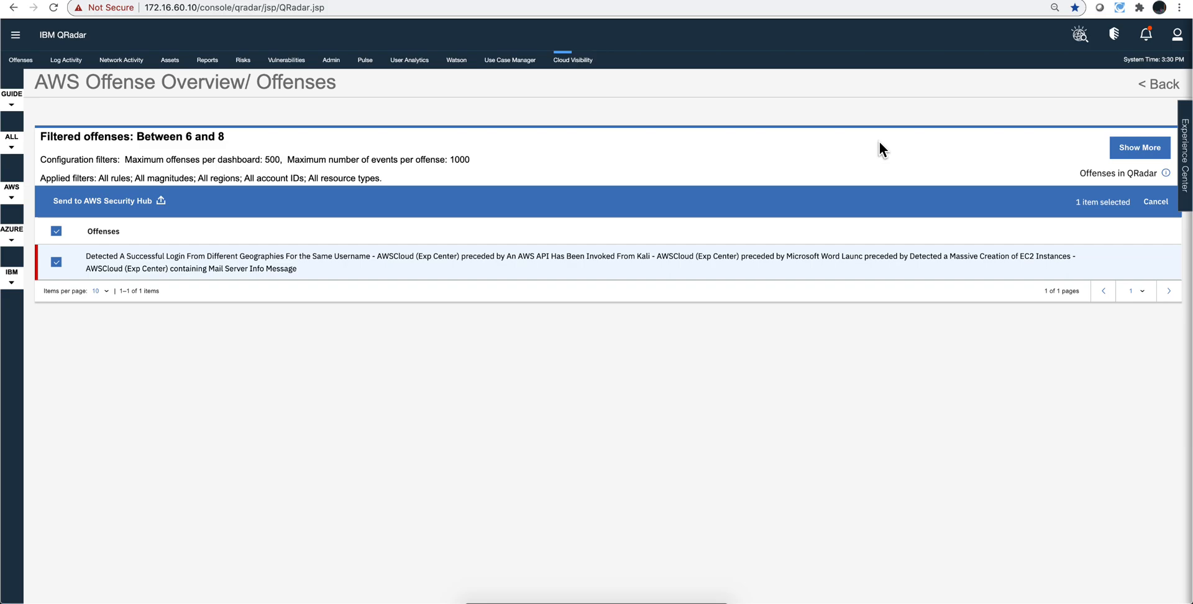
mouse_move(286, 60)
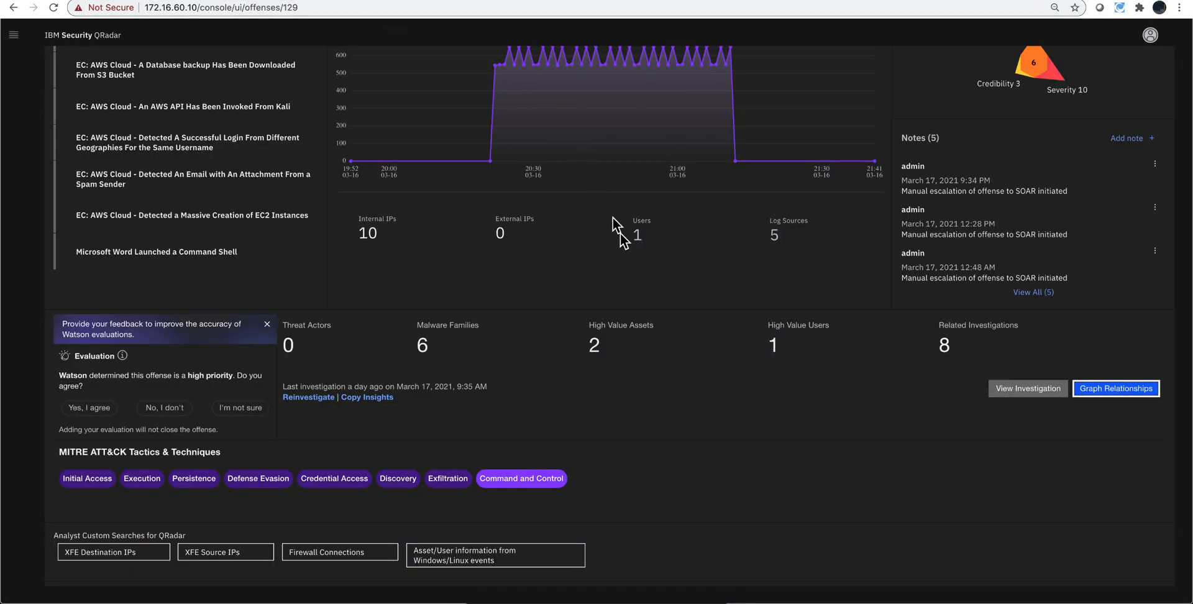
Show the Actions menu for offense 129 with its Send to SOAR option.
left_click(1092, 121)
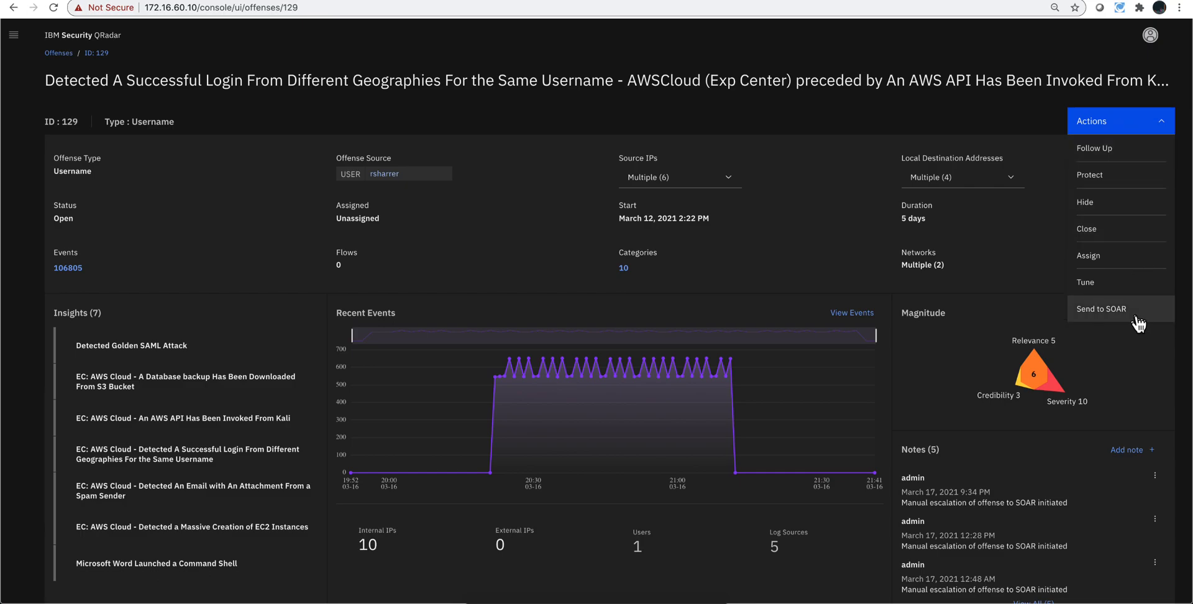
mouse_move(1126, 324)
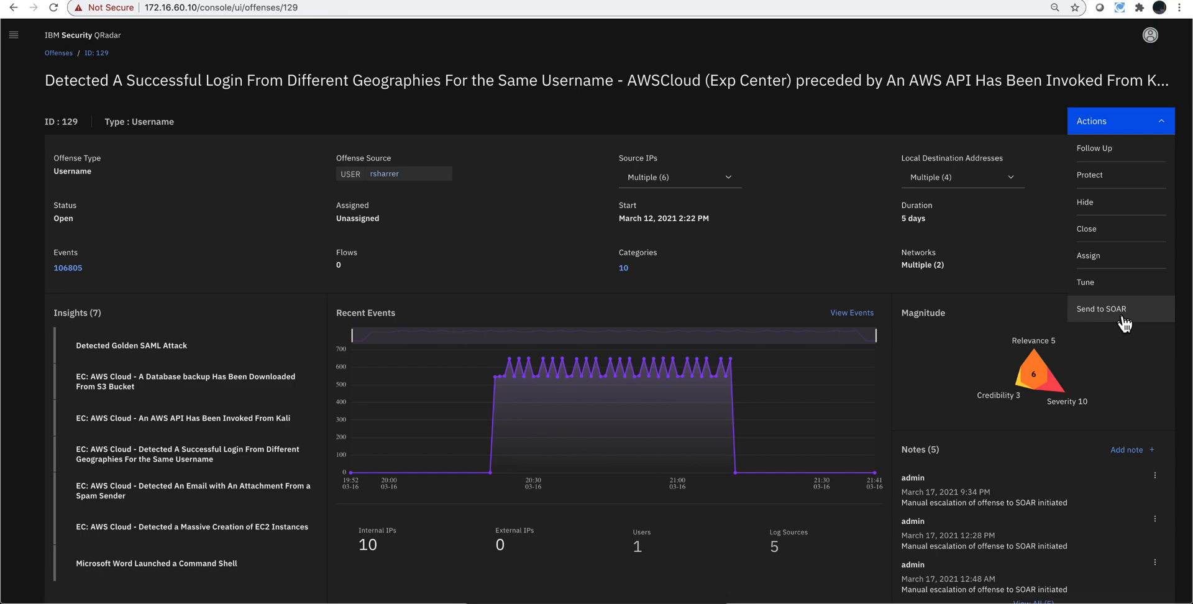
mouse_move(1012, 199)
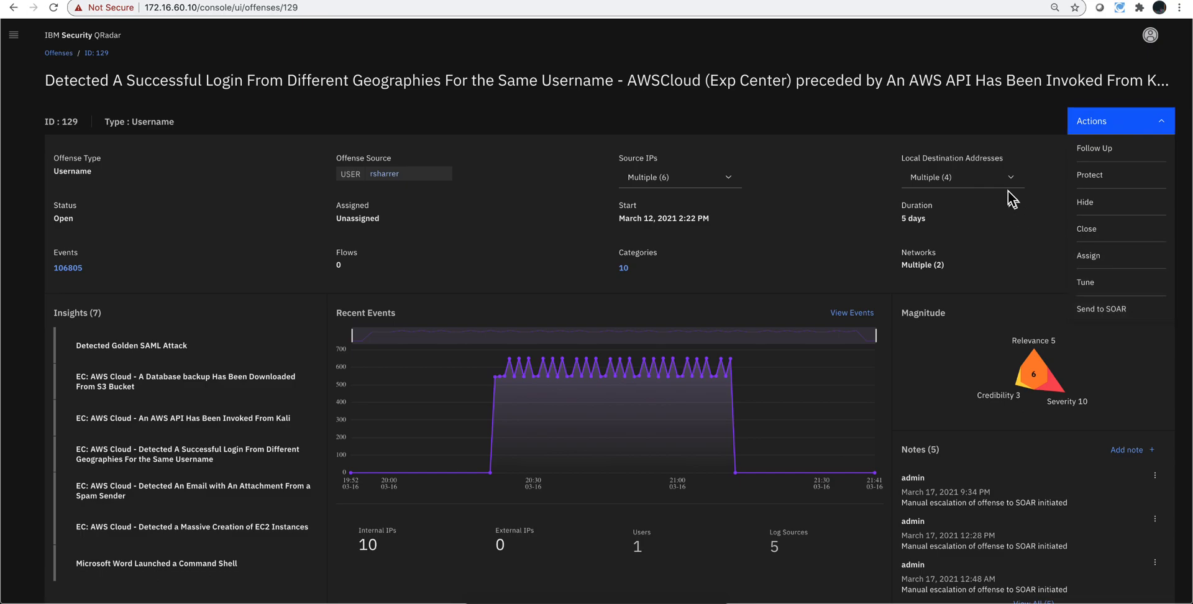
mouse_move(1049, 81)
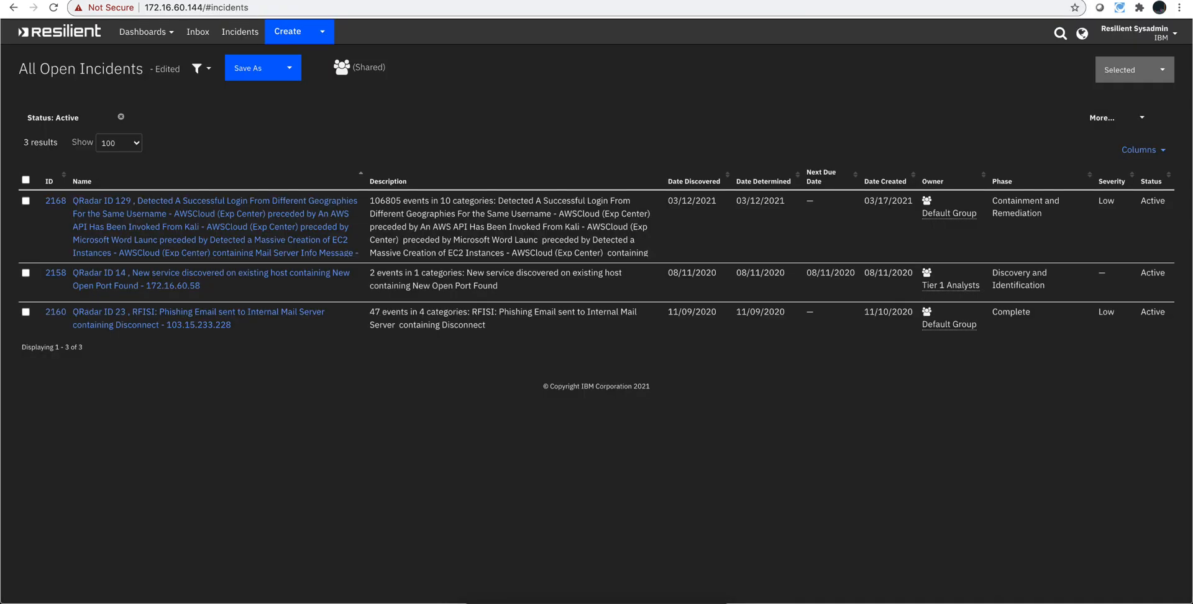
mouse_move(272, 151)
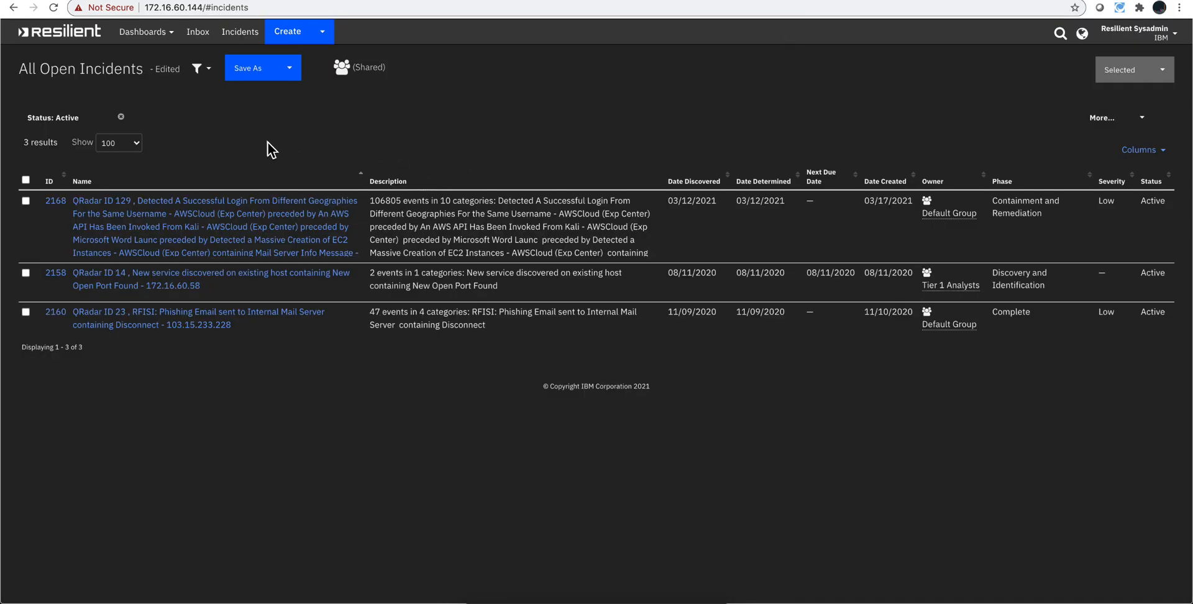
mouse_move(100, 233)
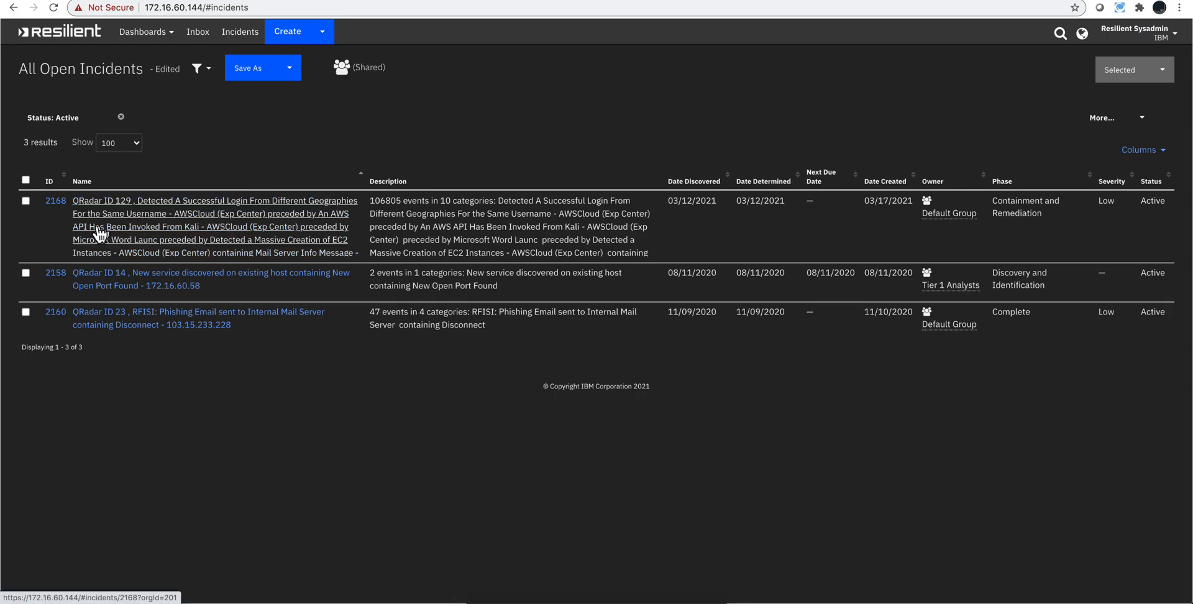
mouse_move(202, 219)
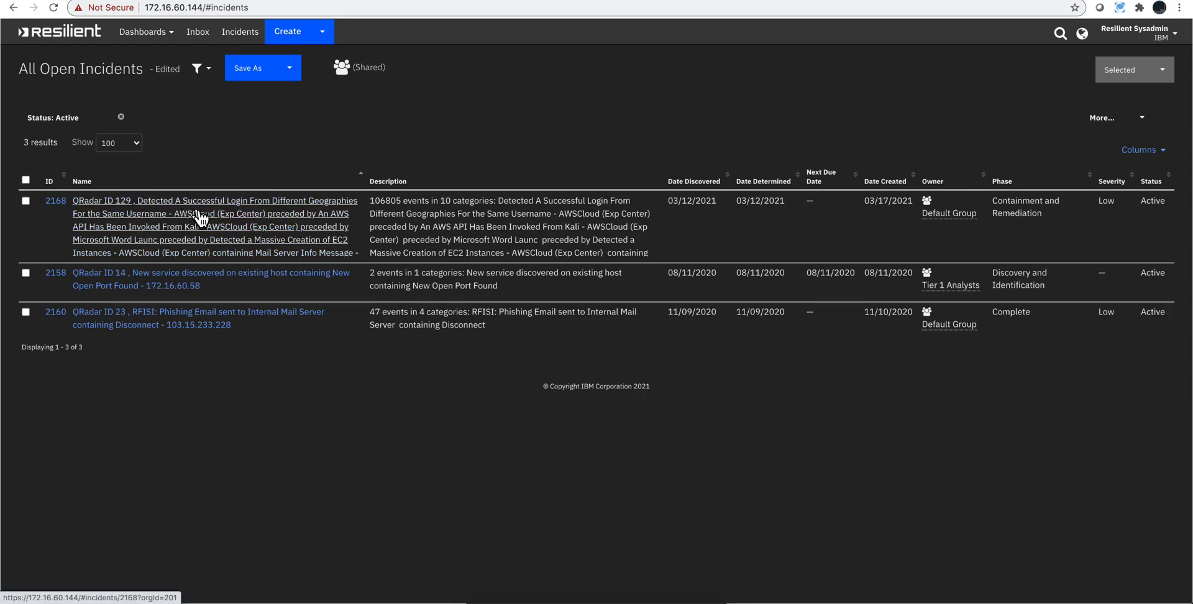
Open incident 2168 and review its Discovery, Enrichment and Containment tasks at 94% complete.
left_click(214, 200)
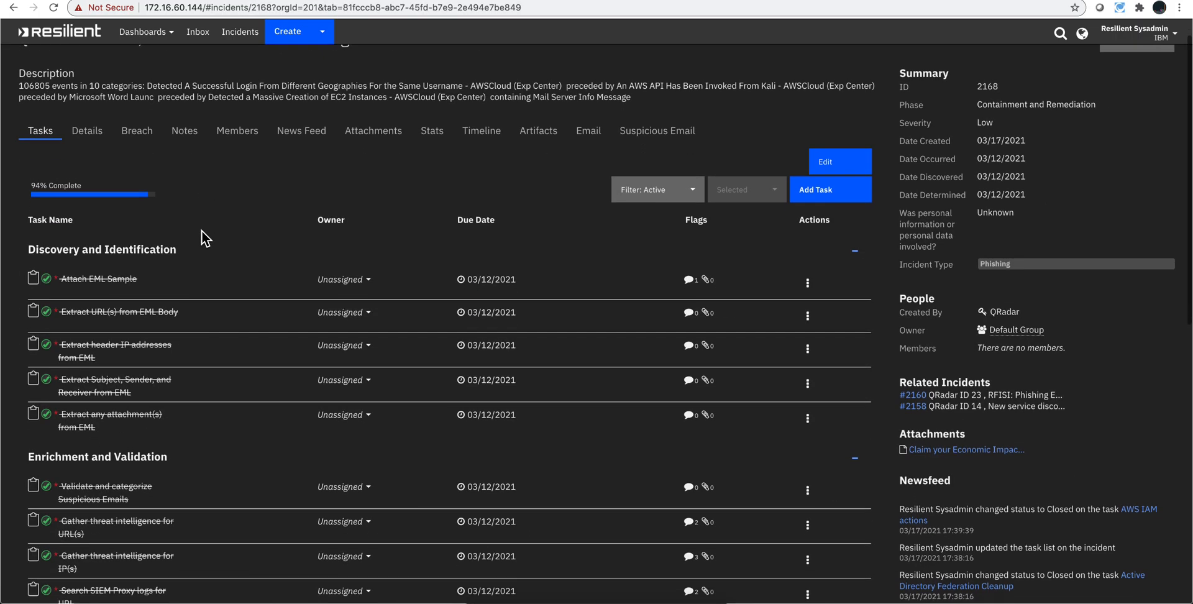
scroll("down", 3)
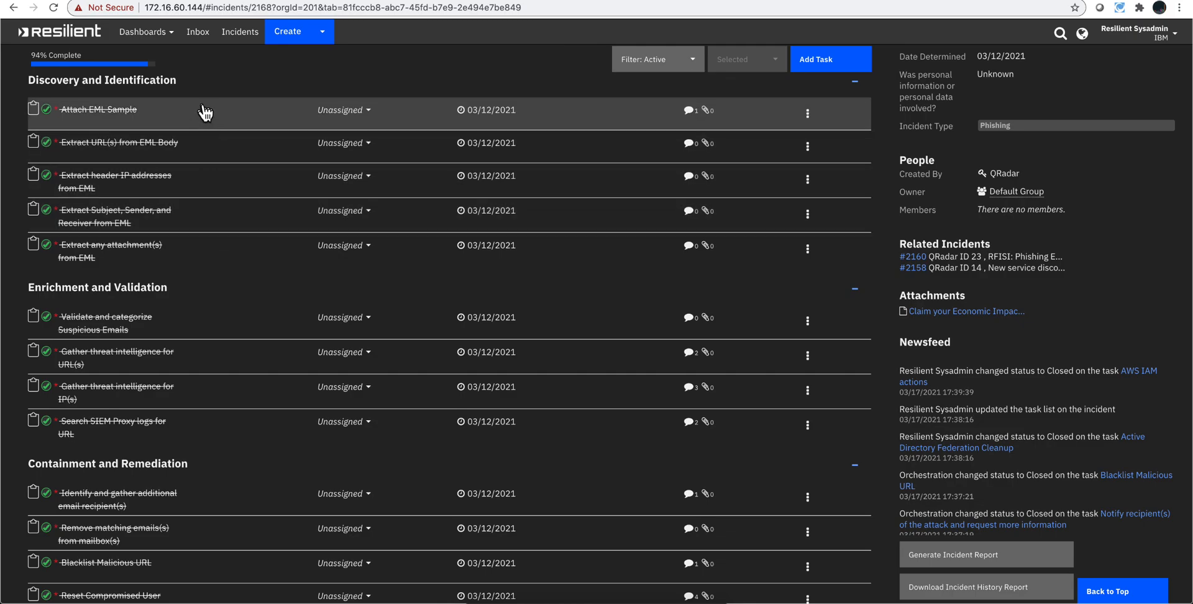
mouse_move(209, 119)
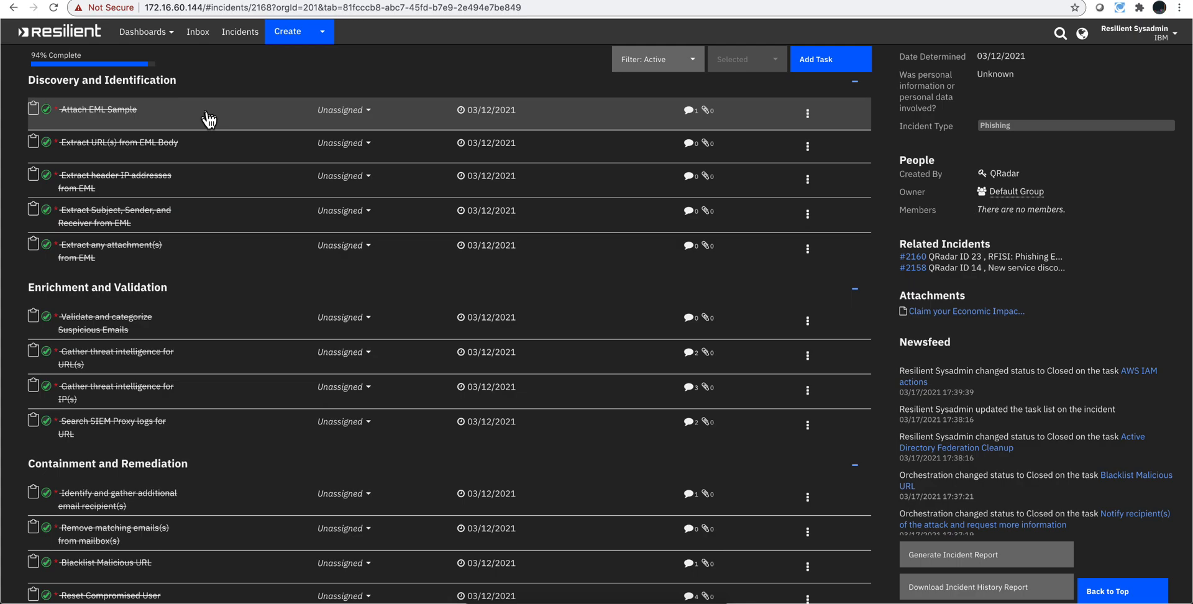
mouse_move(160, 120)
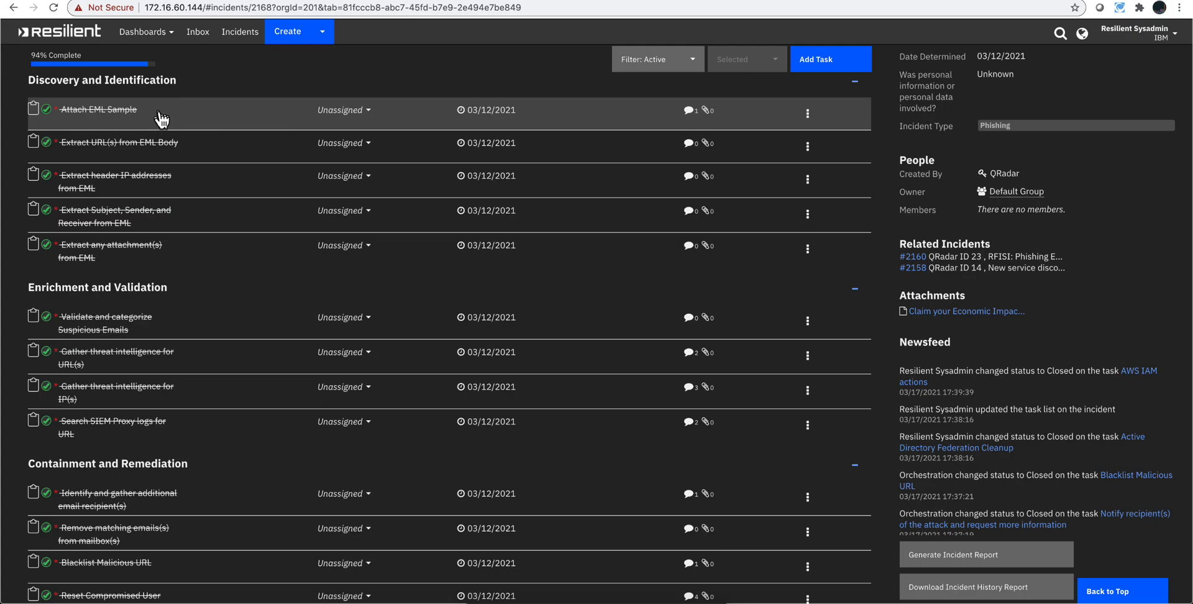
mouse_move(183, 125)
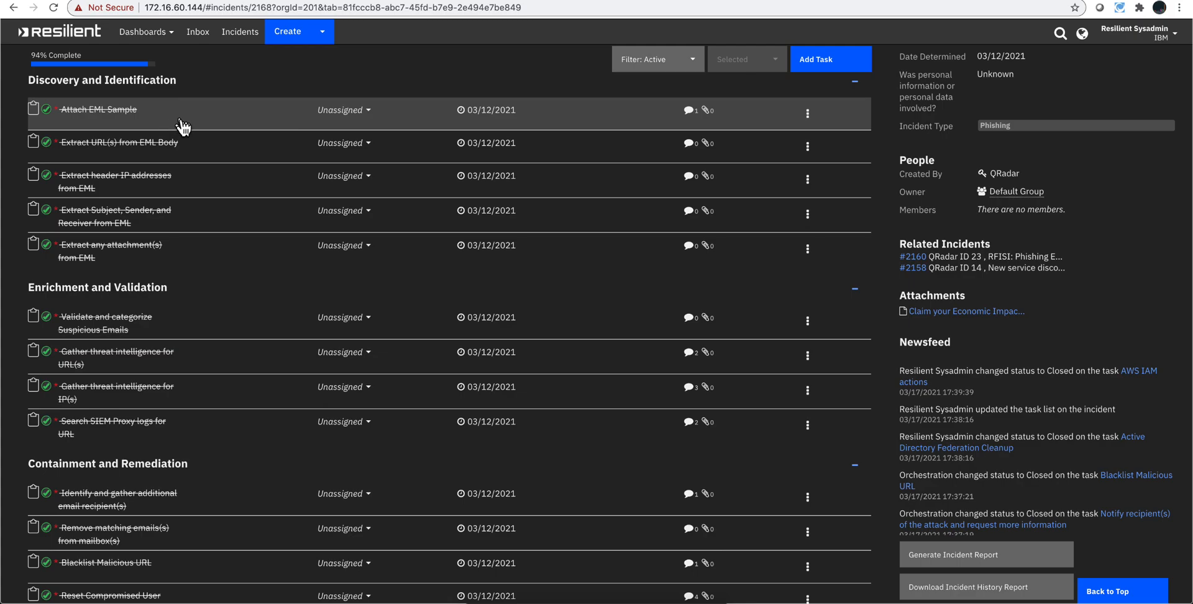
mouse_move(165, 158)
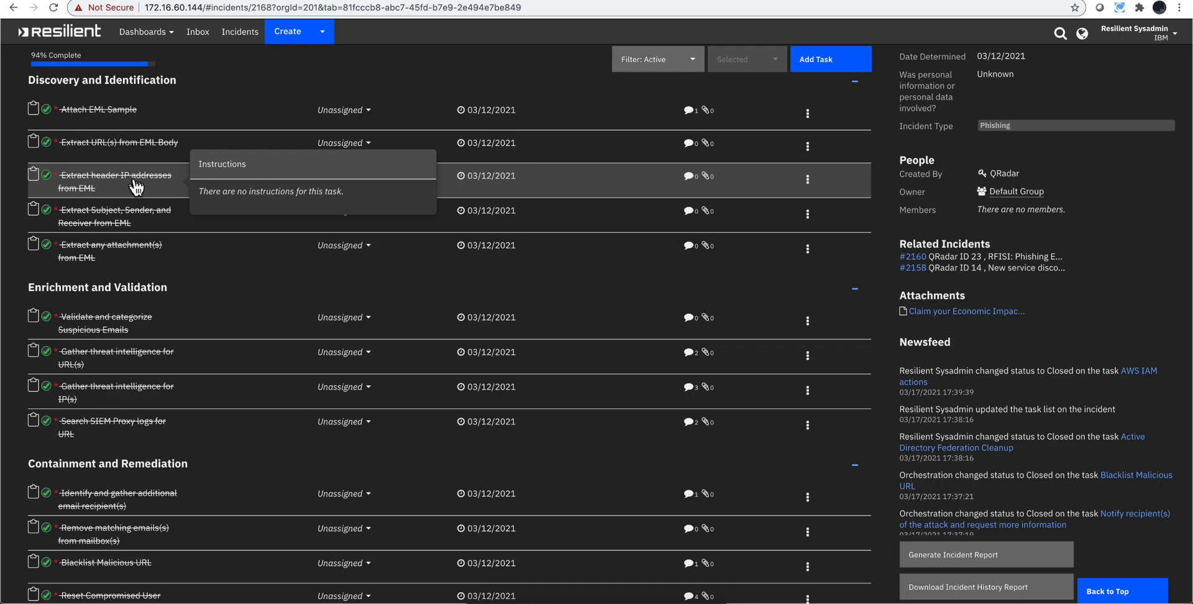
mouse_move(166, 217)
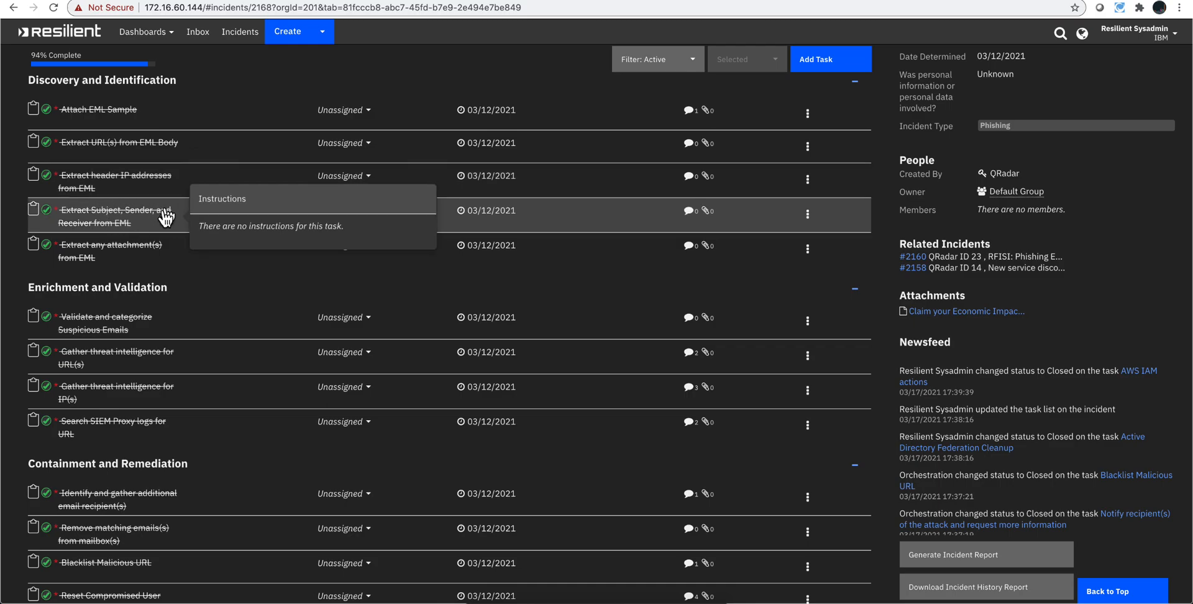
mouse_move(143, 228)
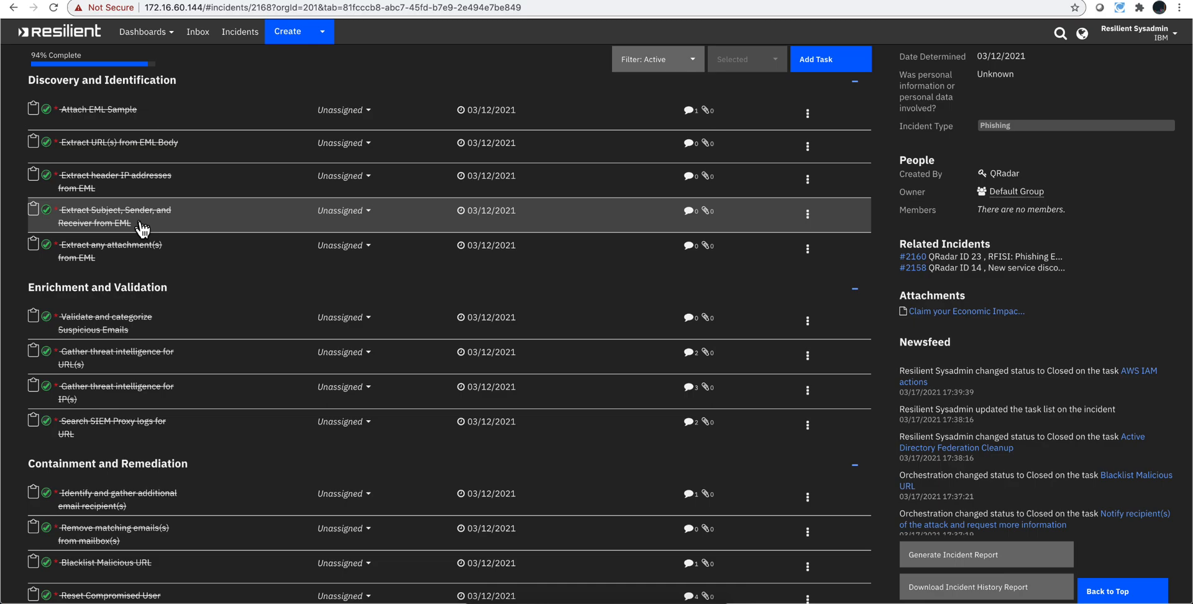
mouse_move(144, 245)
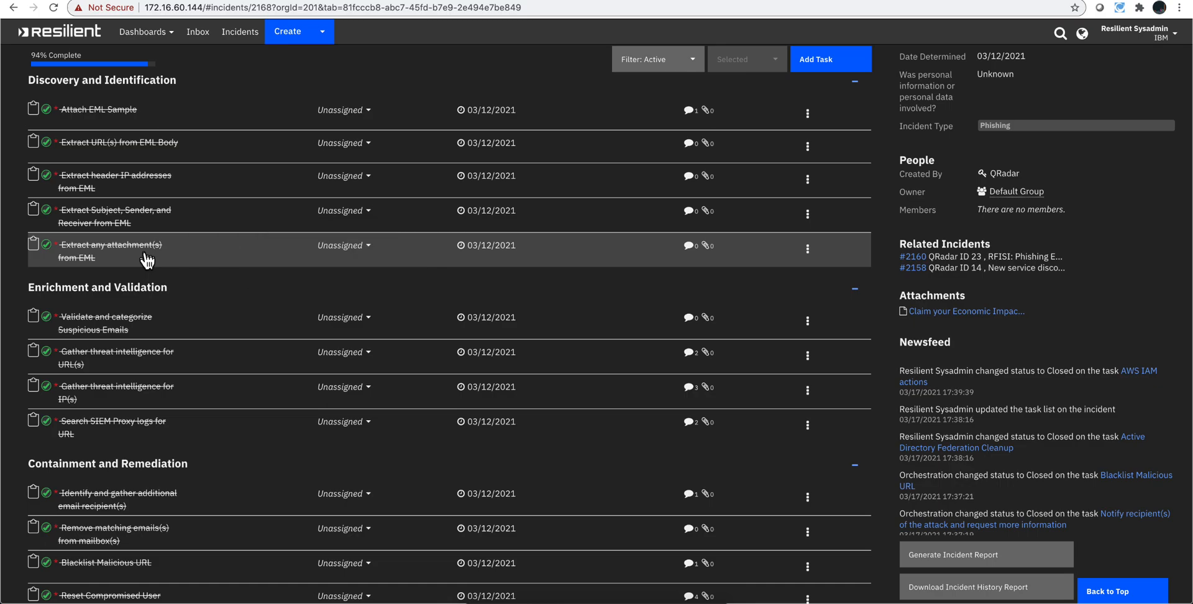
mouse_move(140, 264)
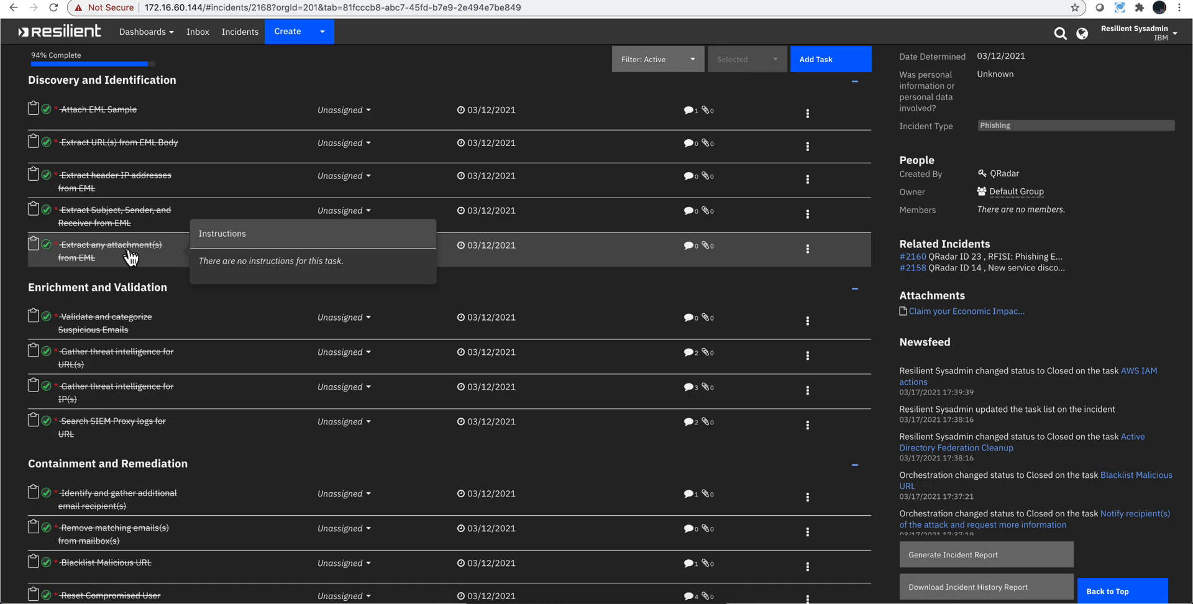
mouse_move(133, 263)
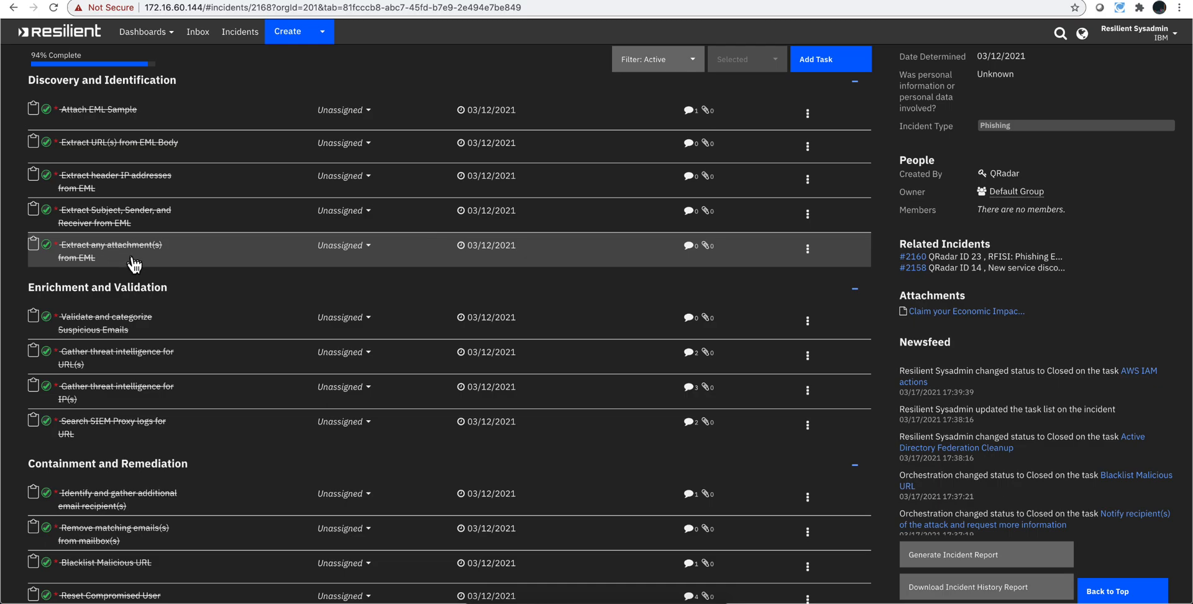
scroll("down", 3)
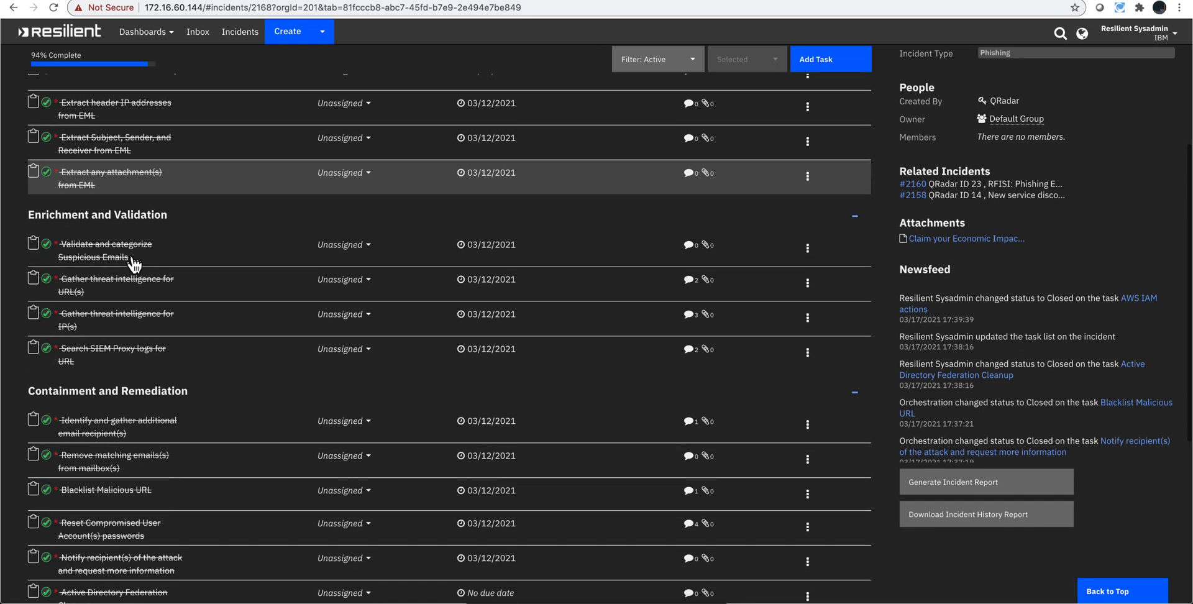
scroll("down", 3)
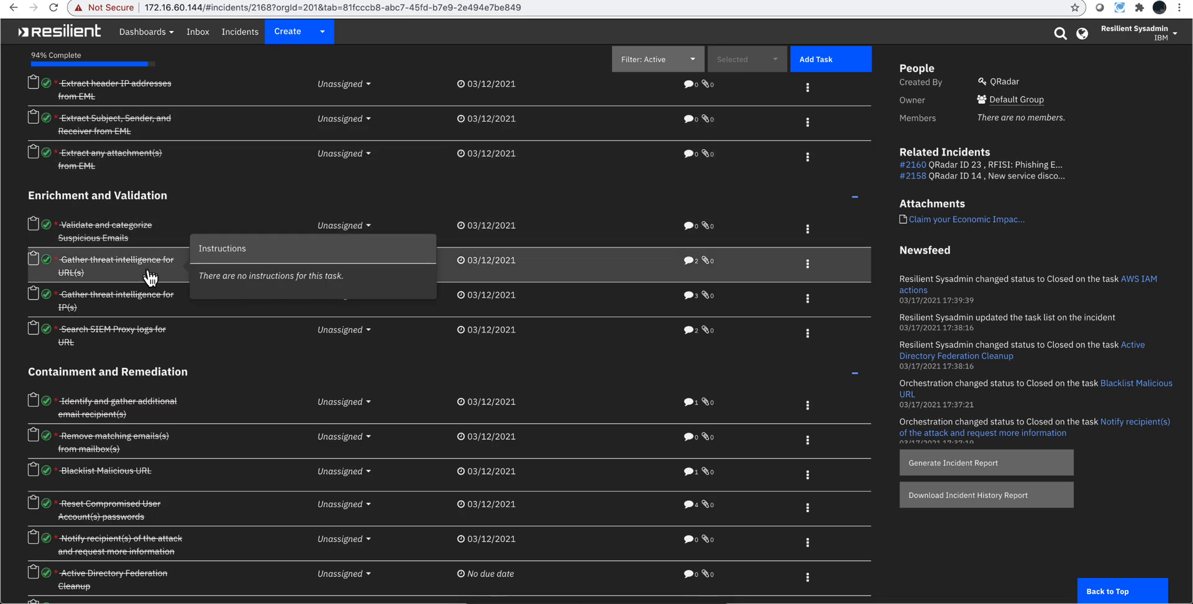
mouse_move(112, 334)
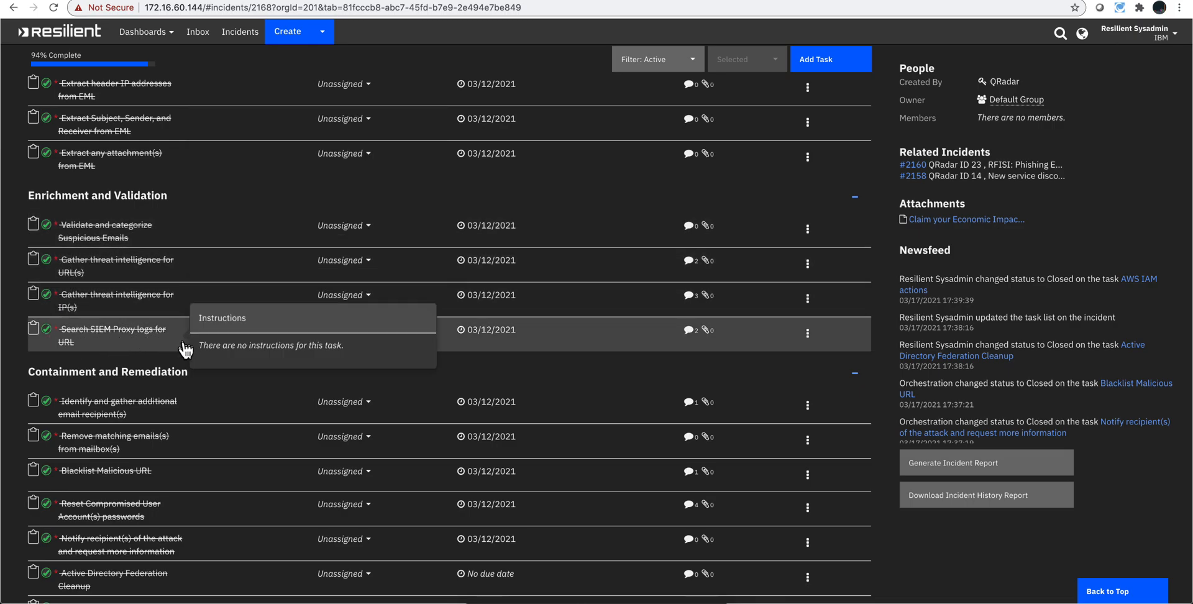
mouse_move(125, 295)
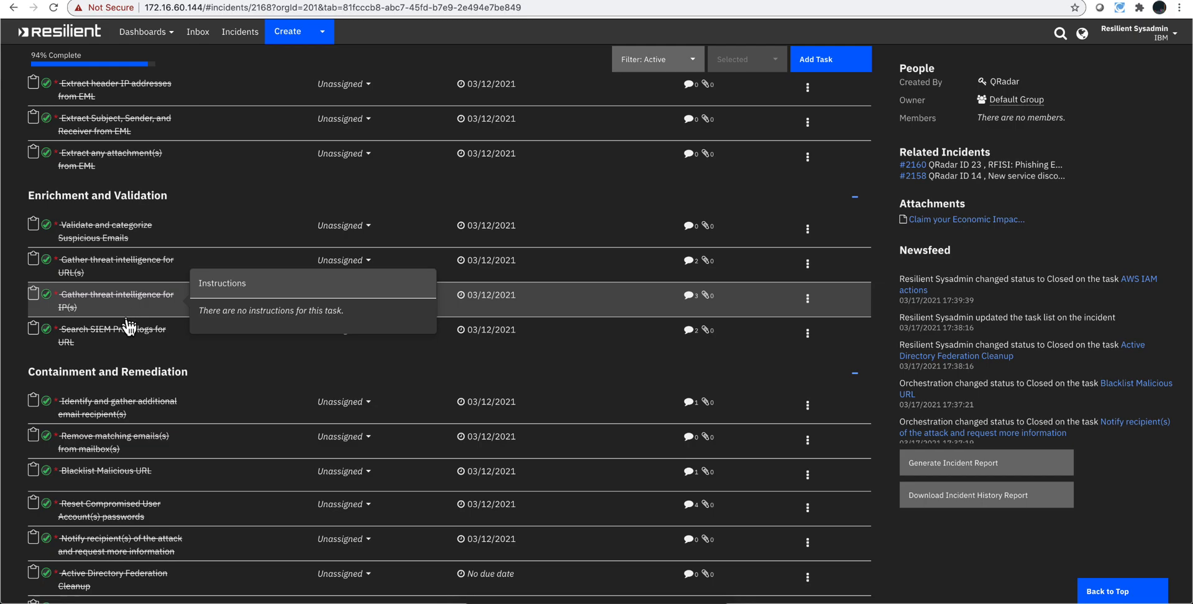
mouse_move(122, 335)
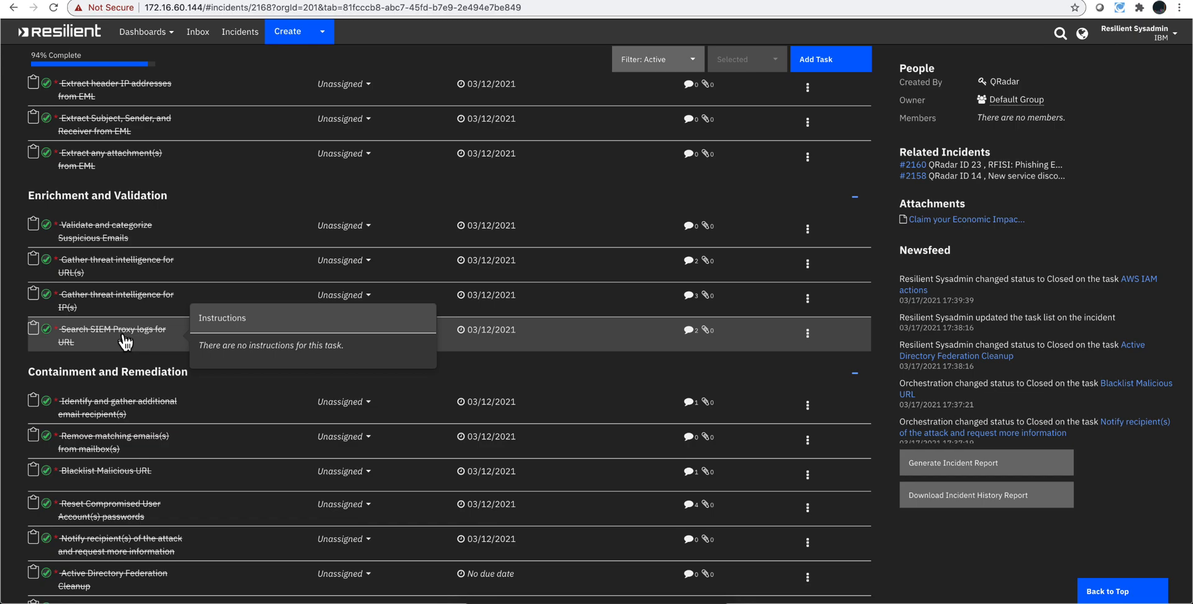
scroll("down", 3)
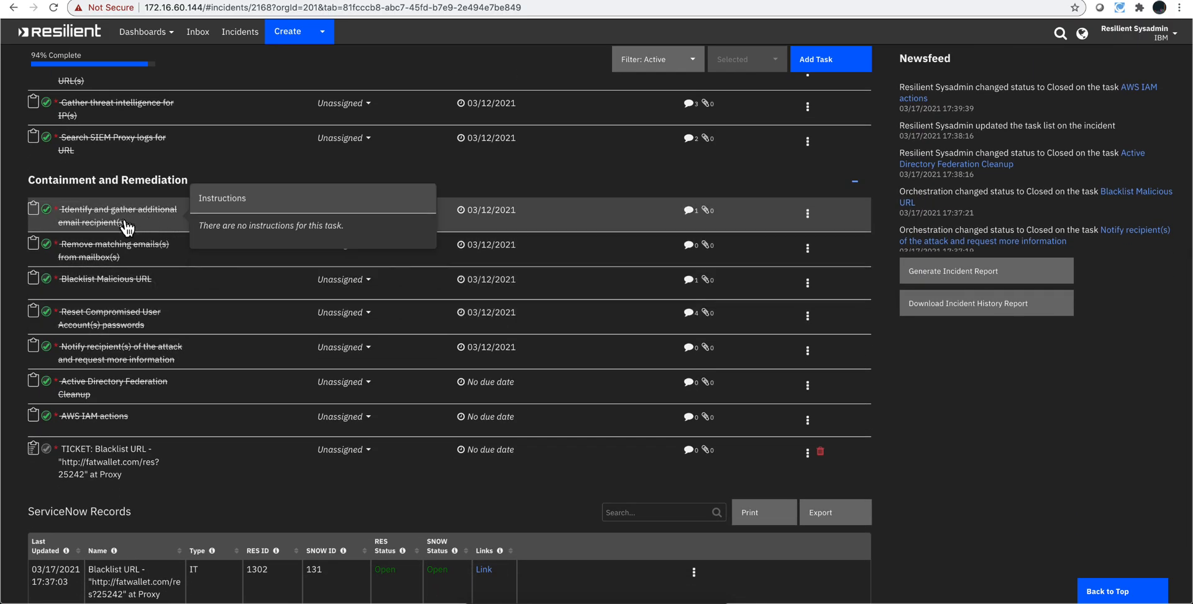
mouse_move(149, 228)
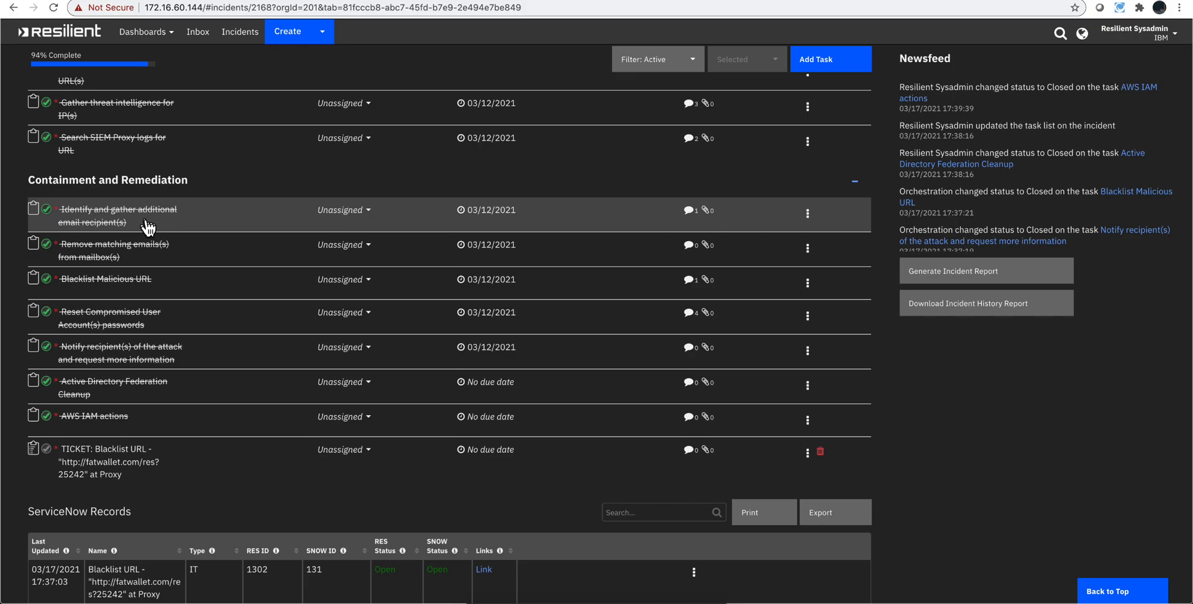
mouse_move(150, 265)
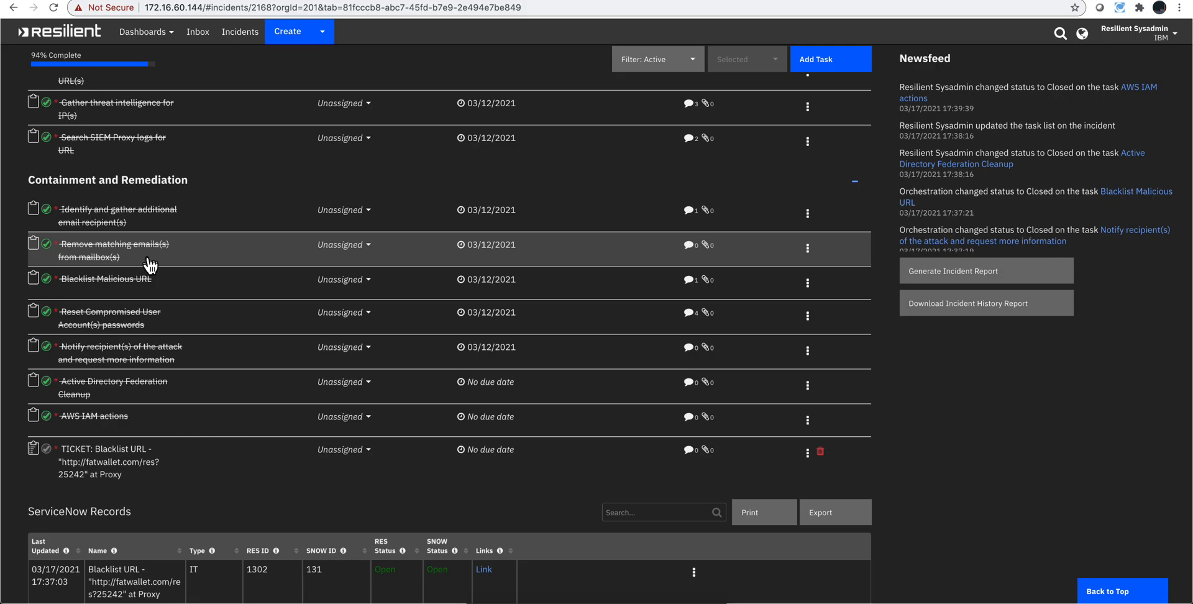
mouse_move(149, 289)
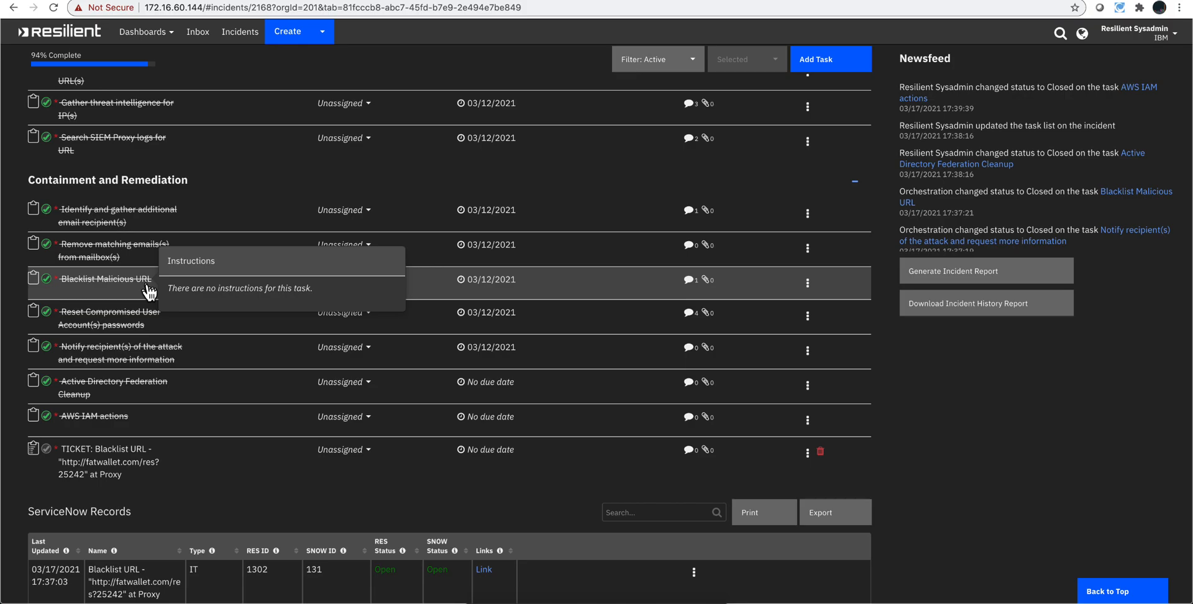
mouse_move(189, 324)
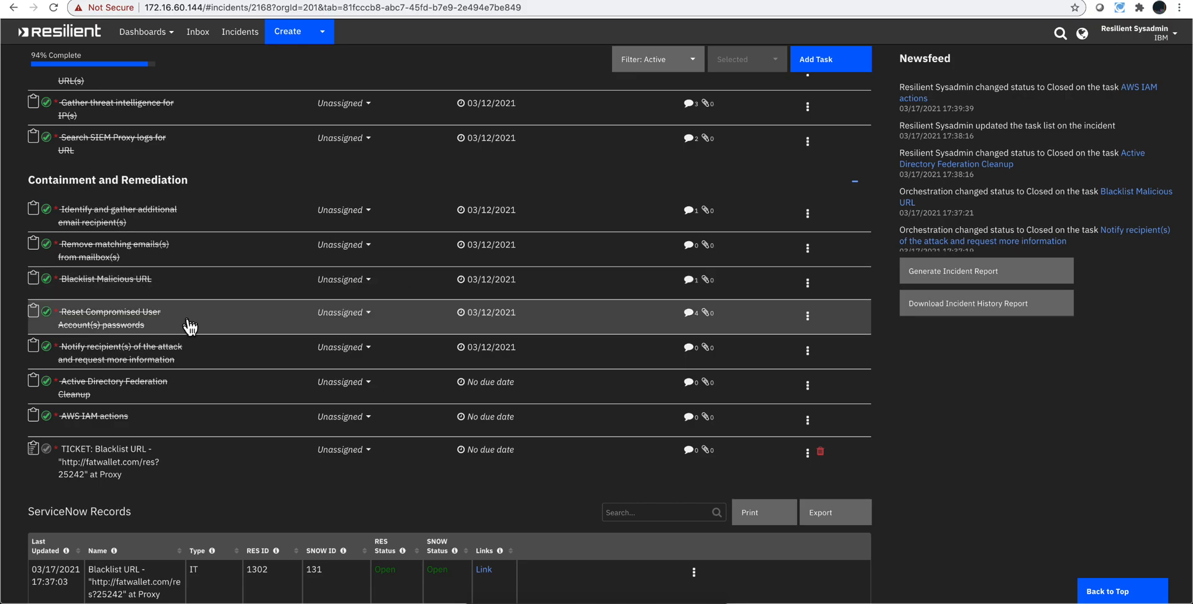
mouse_move(181, 328)
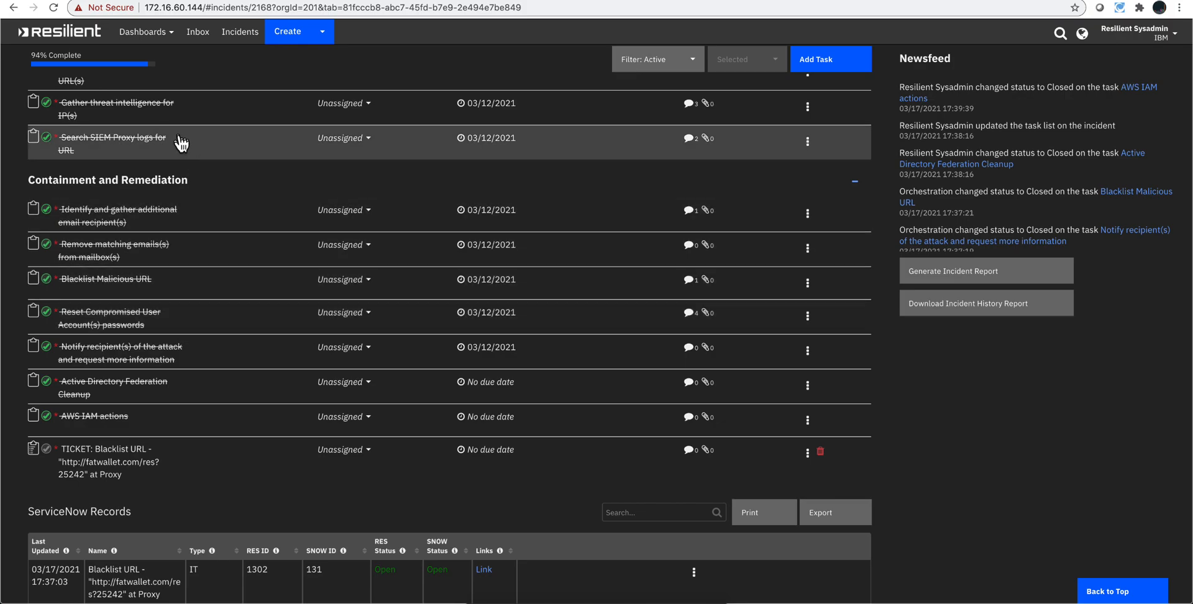
mouse_move(181, 330)
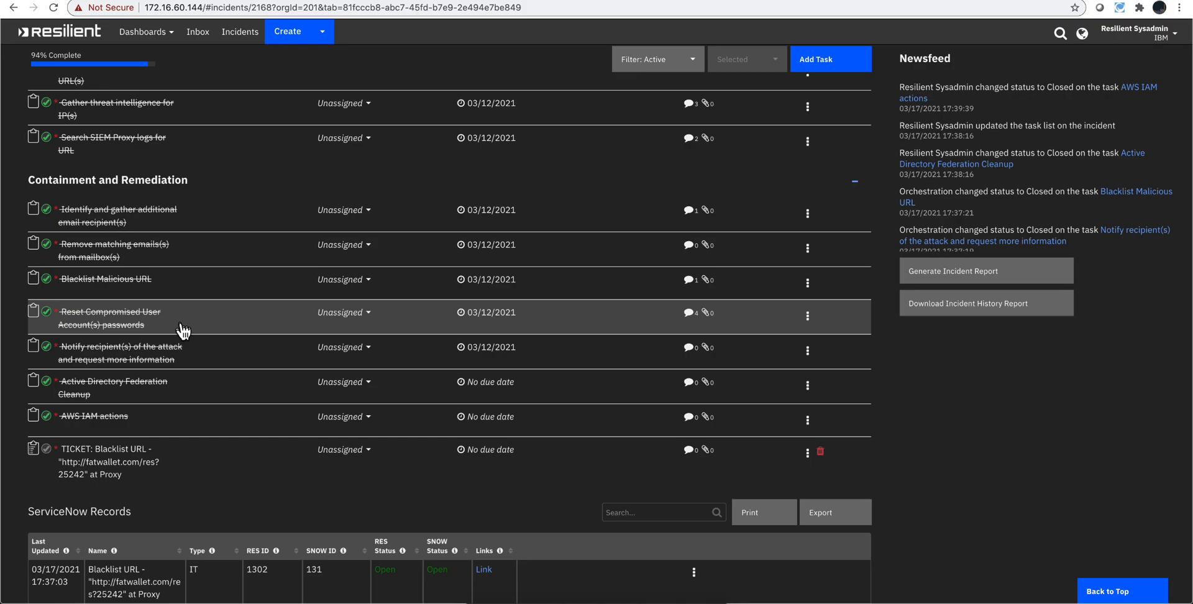
mouse_move(195, 360)
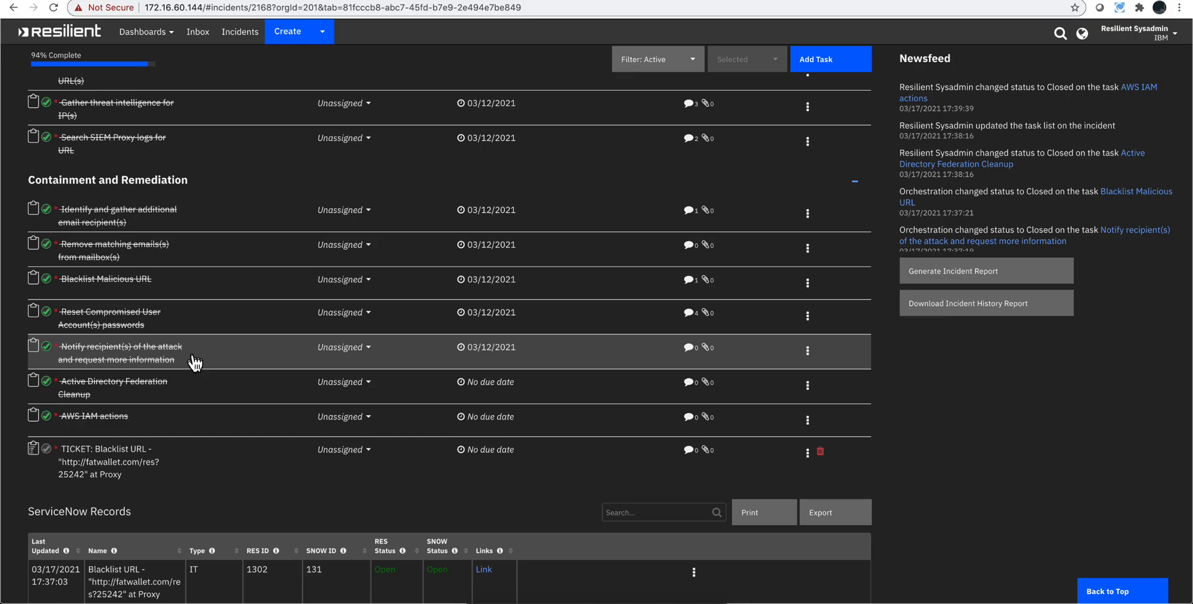
mouse_move(189, 389)
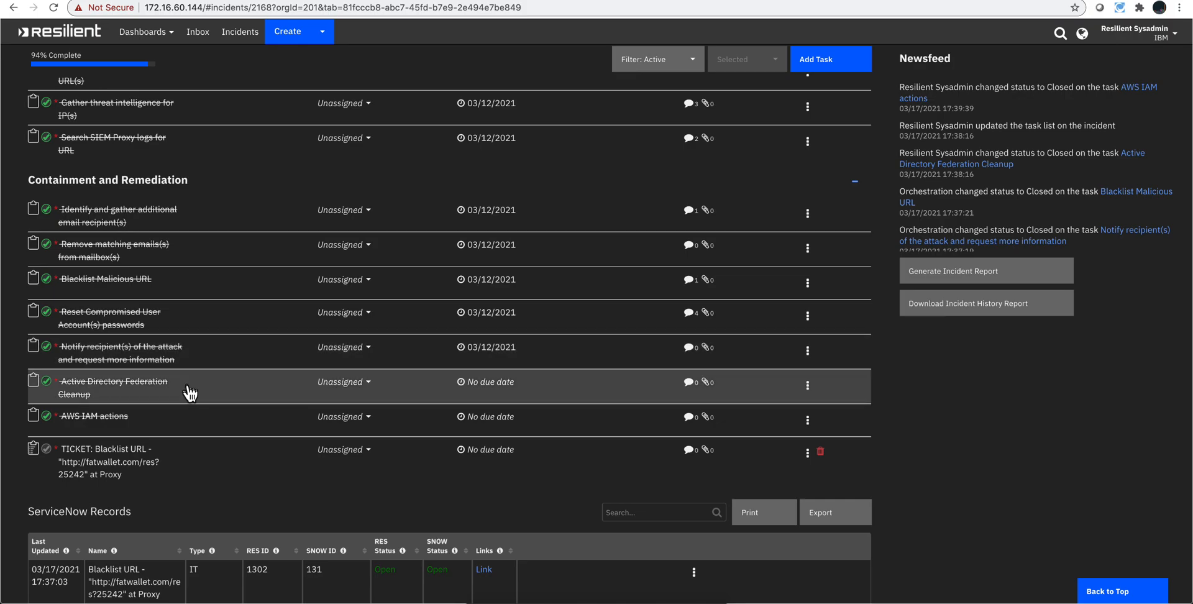
mouse_move(186, 401)
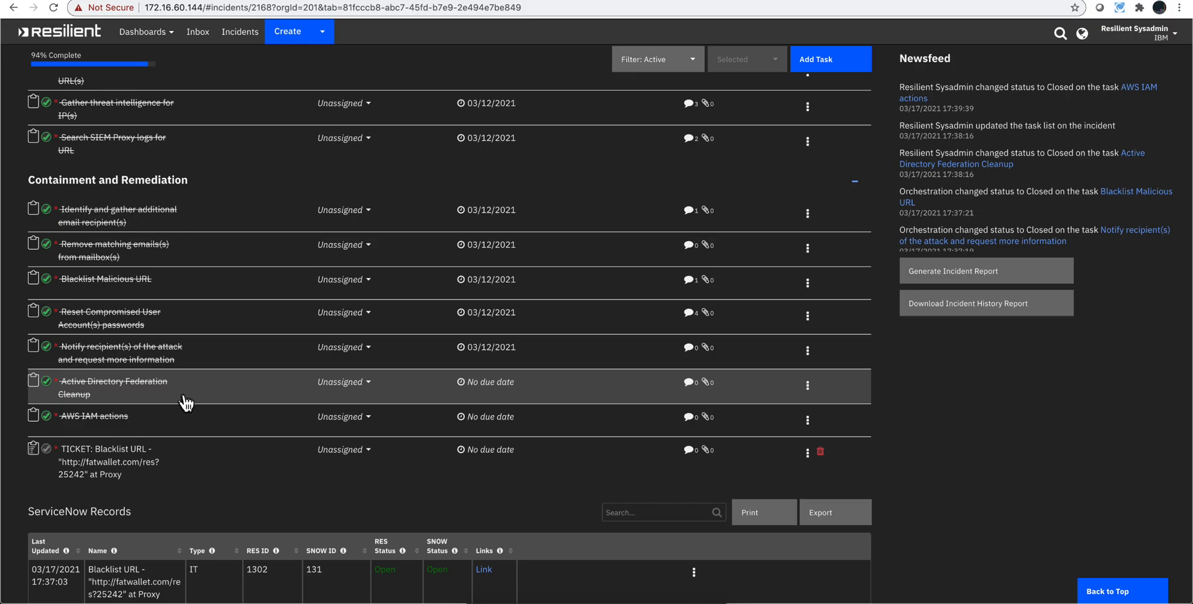
mouse_move(166, 424)
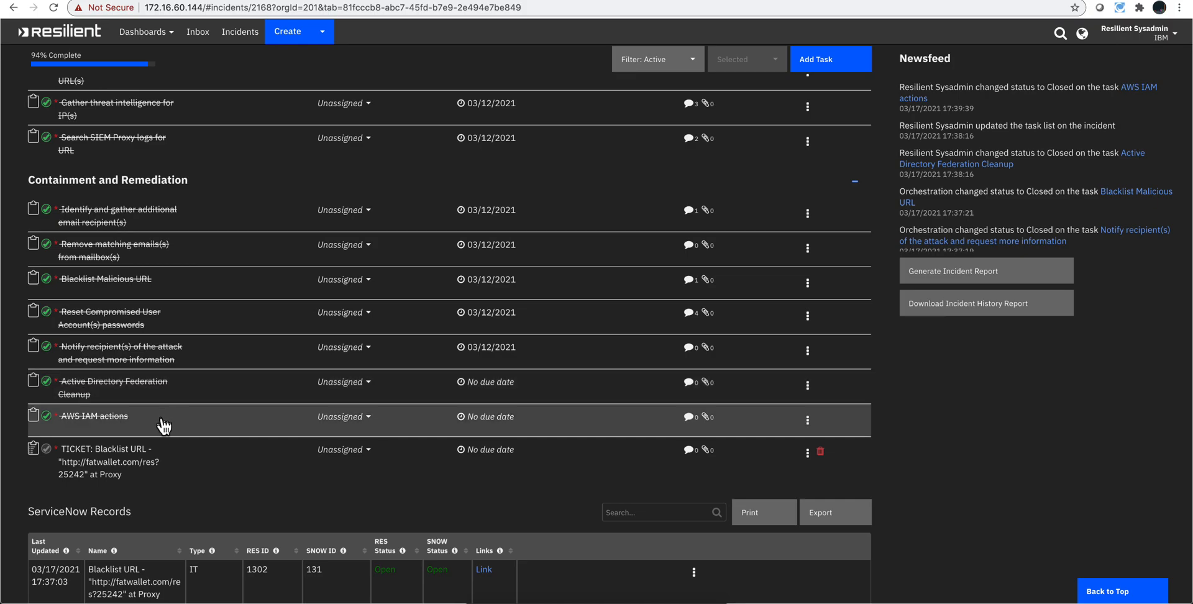
mouse_move(156, 427)
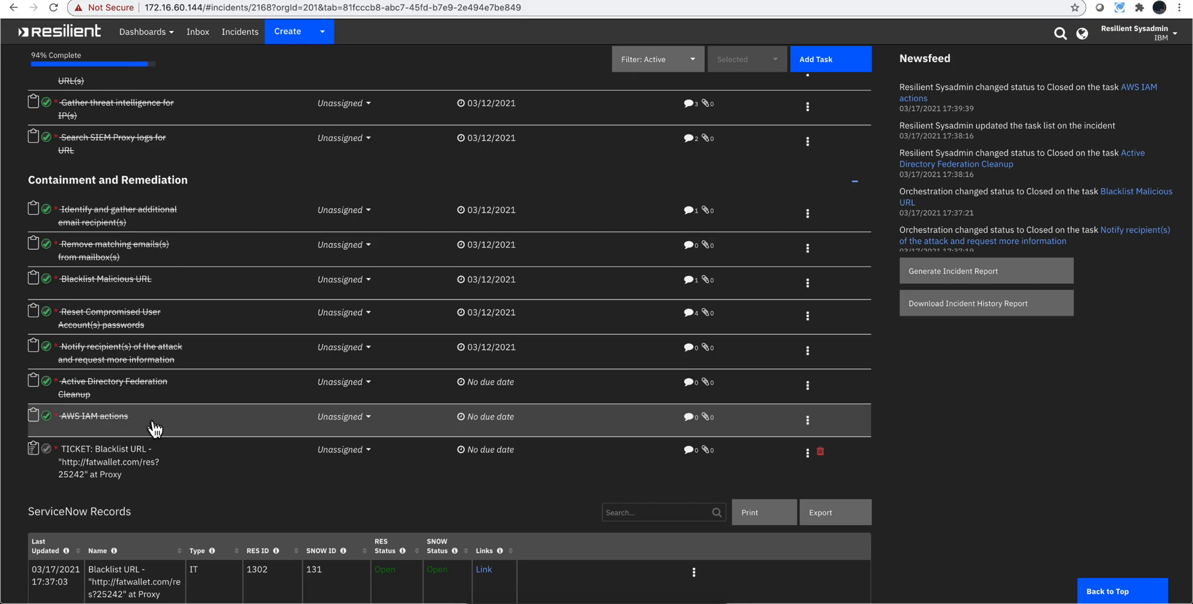
Edit the AWS IAM actions task and list the available AWS IAM Actions choices.
left_click(45, 416)
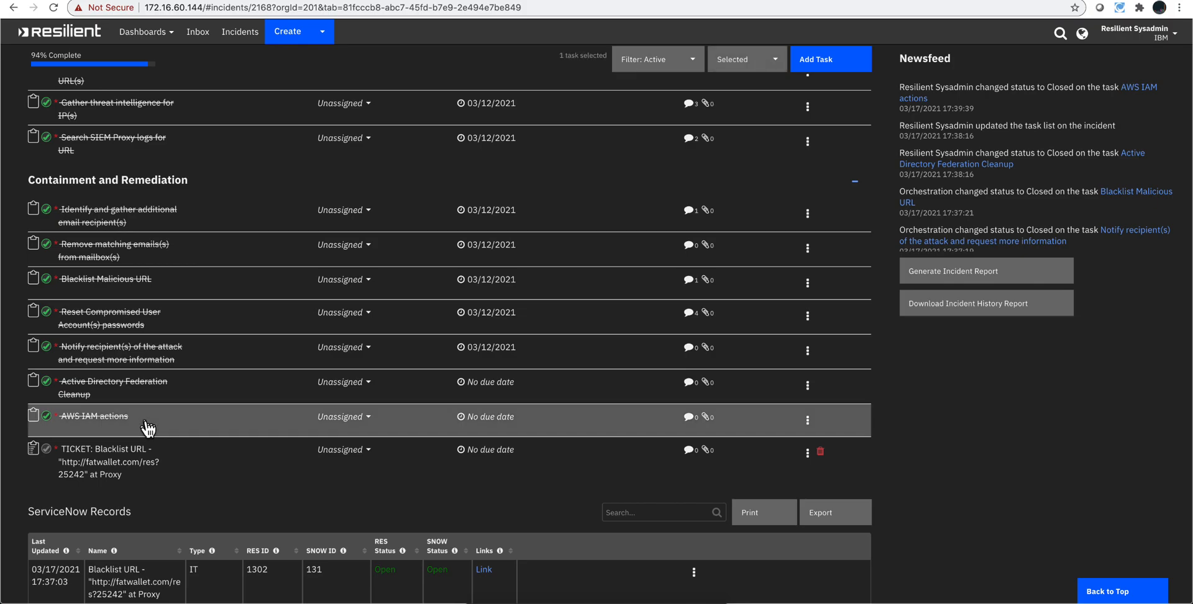
mouse_move(93, 416)
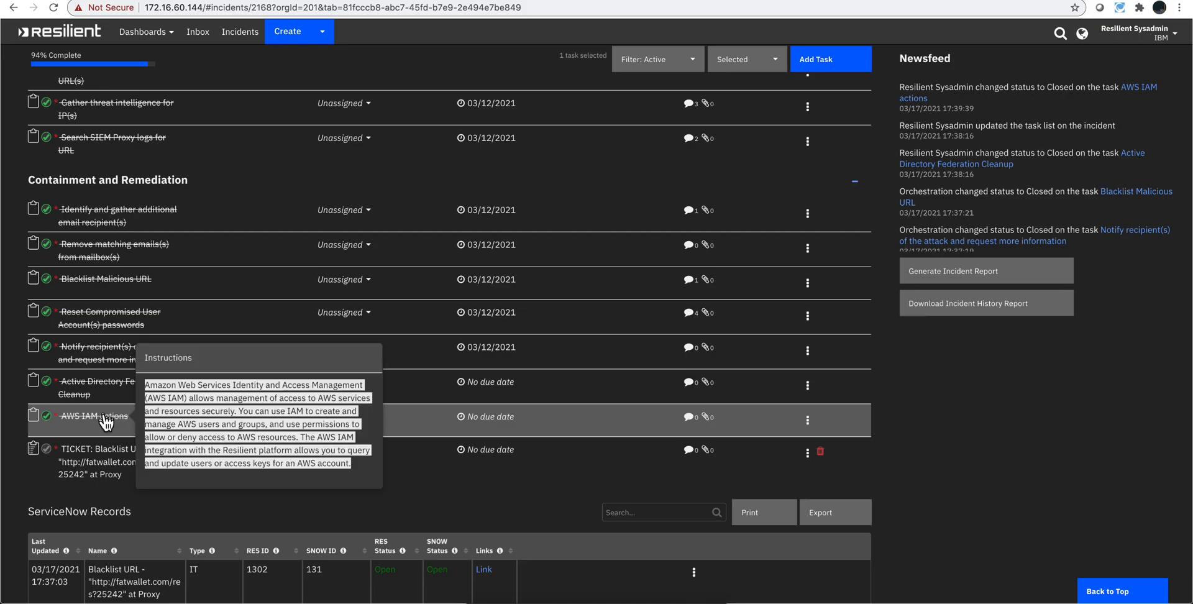
left_click(99, 416)
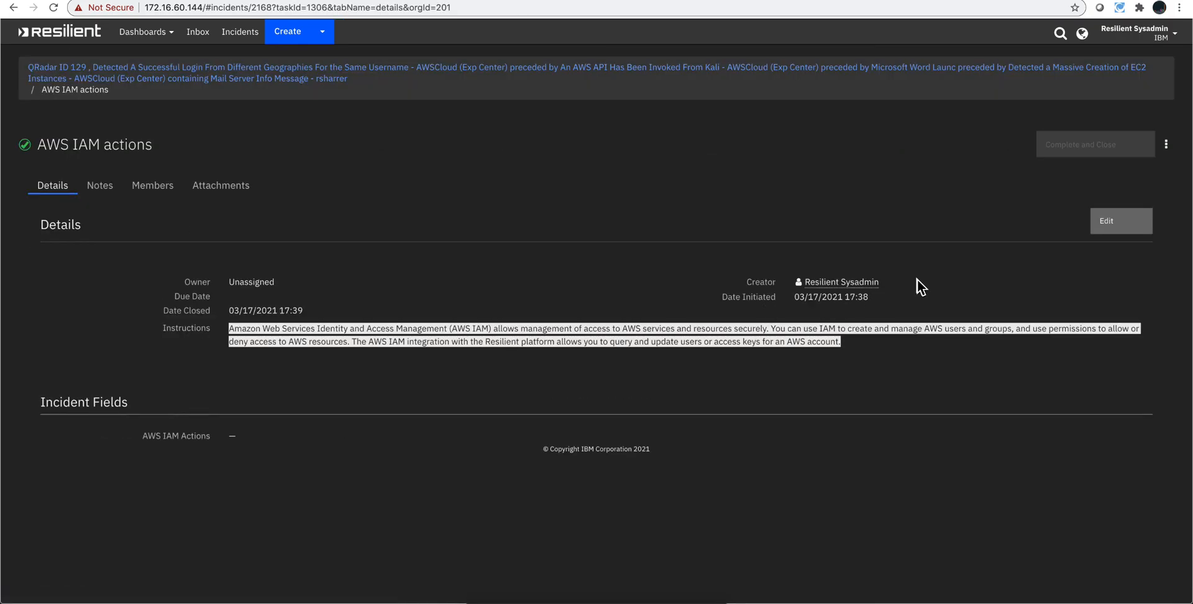
left_click(1120, 221)
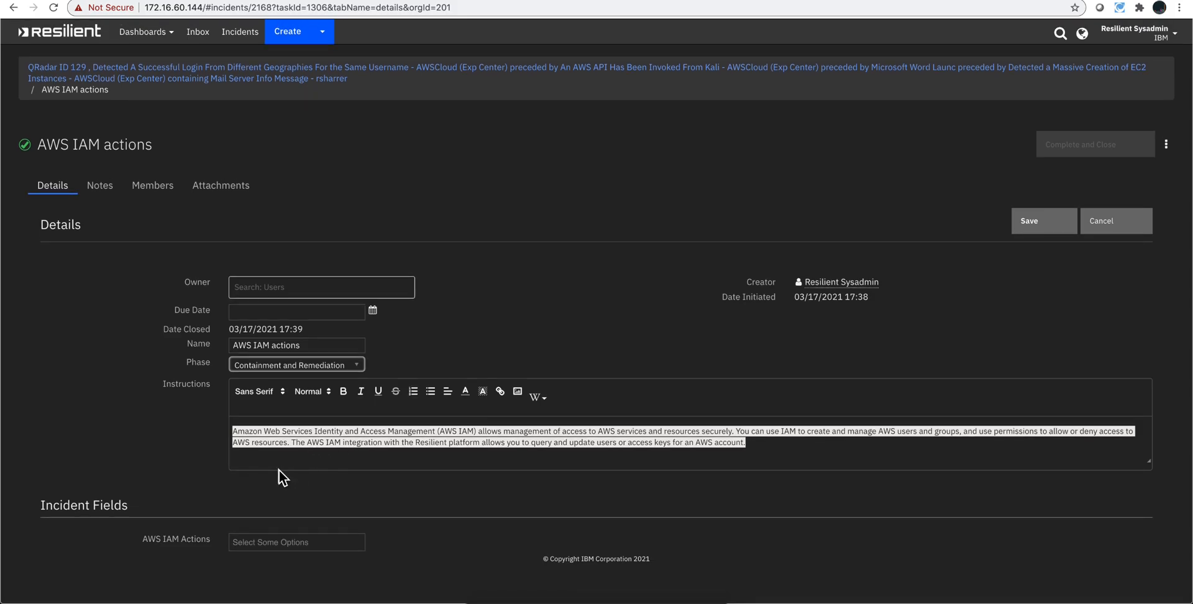
mouse_move(229, 471)
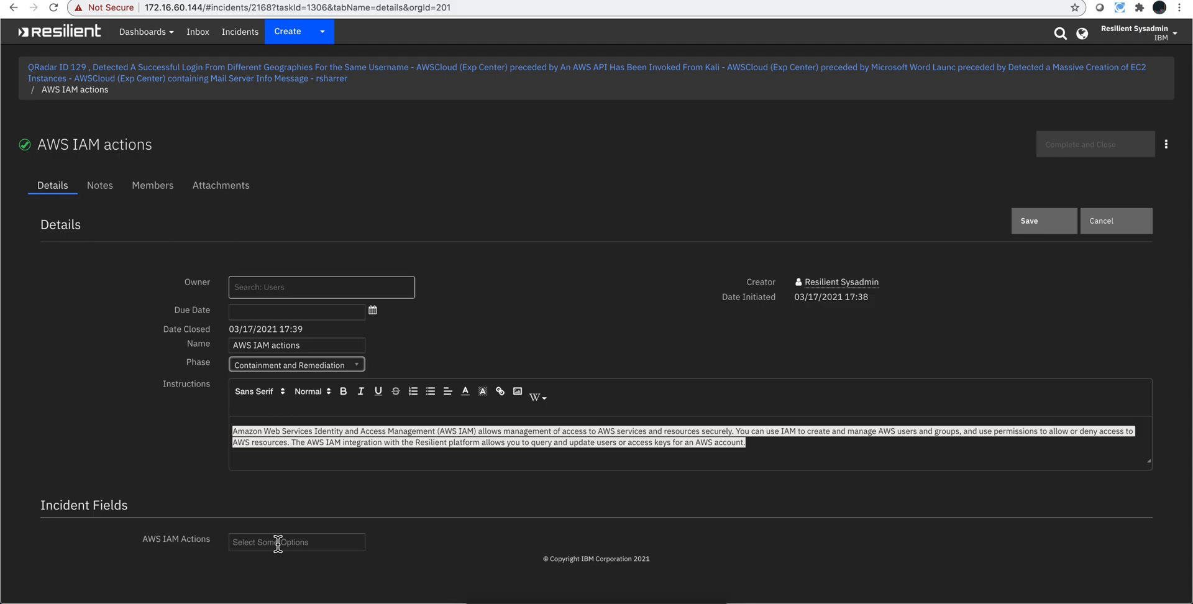
left_click(295, 542)
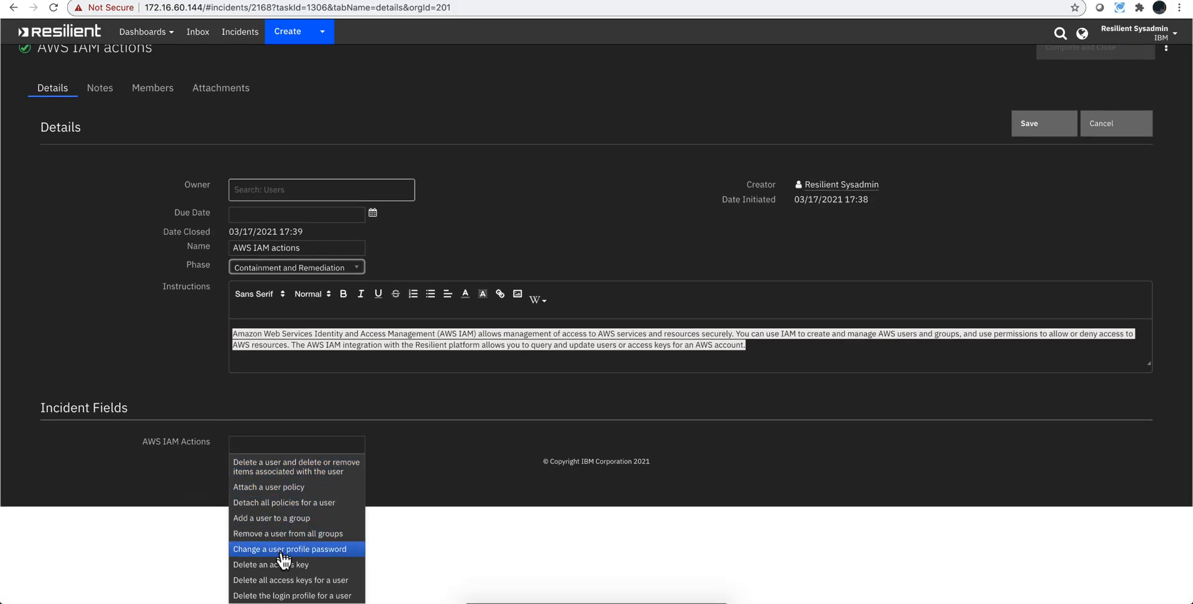
mouse_move(296, 564)
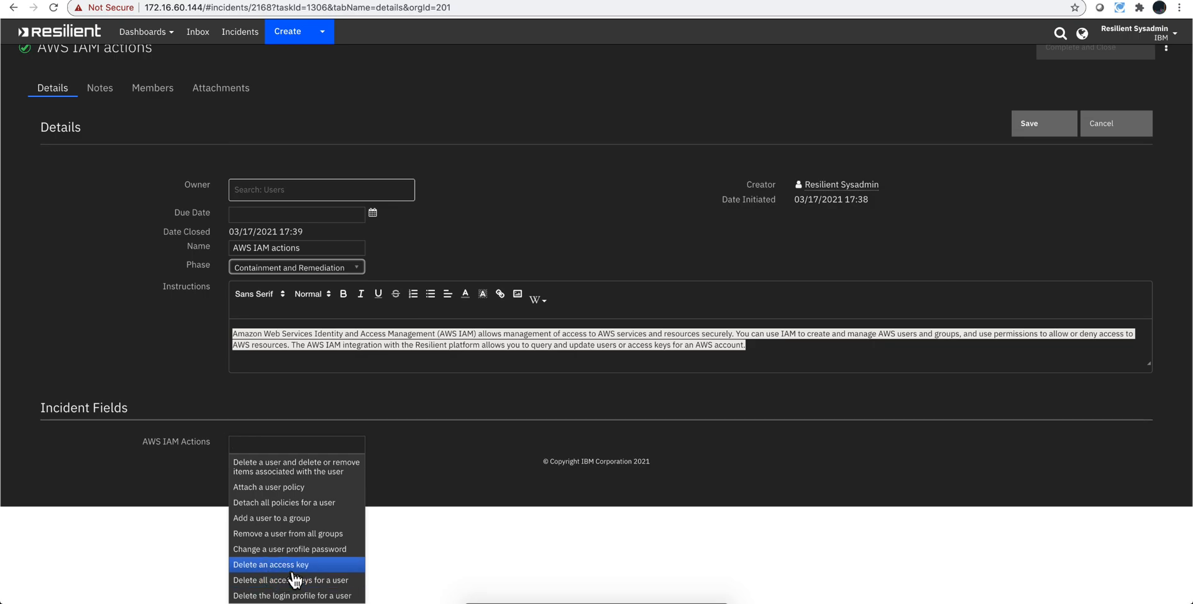
mouse_move(297, 579)
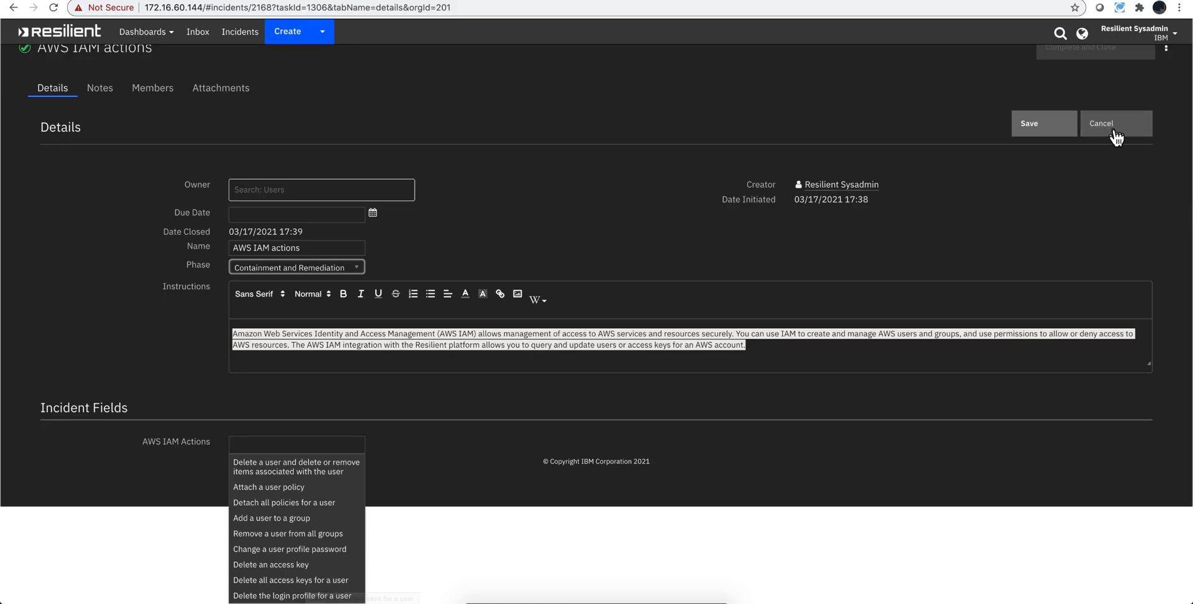
Cancel the edit and scroll incident 2168's tasks down to the TICKET task and ServiceNow Records table.
left_click(1114, 123)
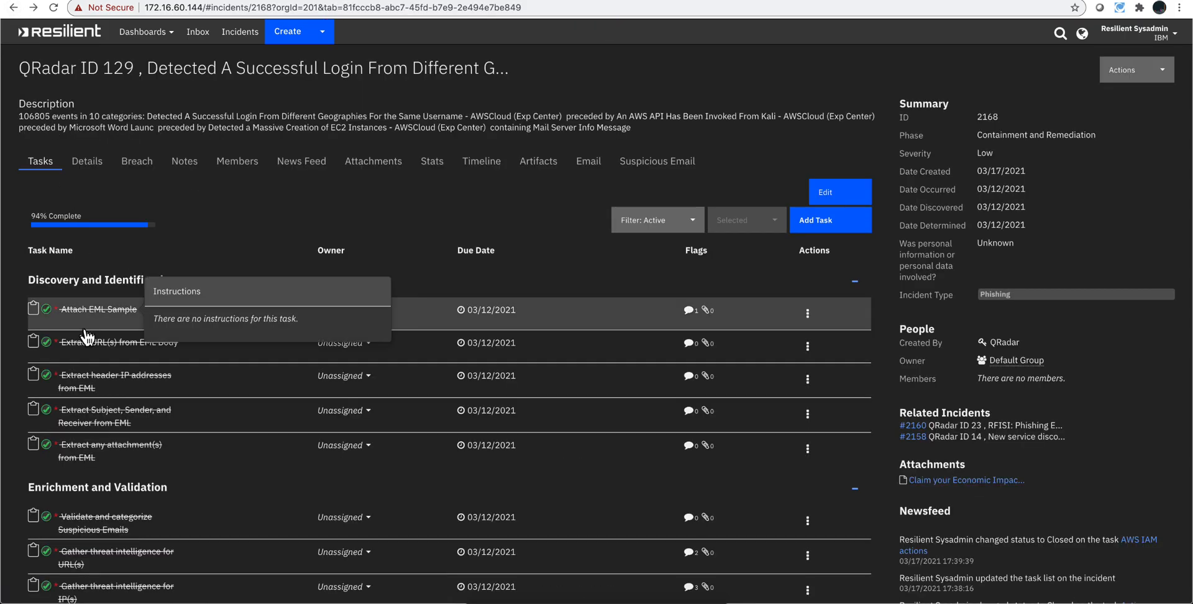
scroll("down", 3)
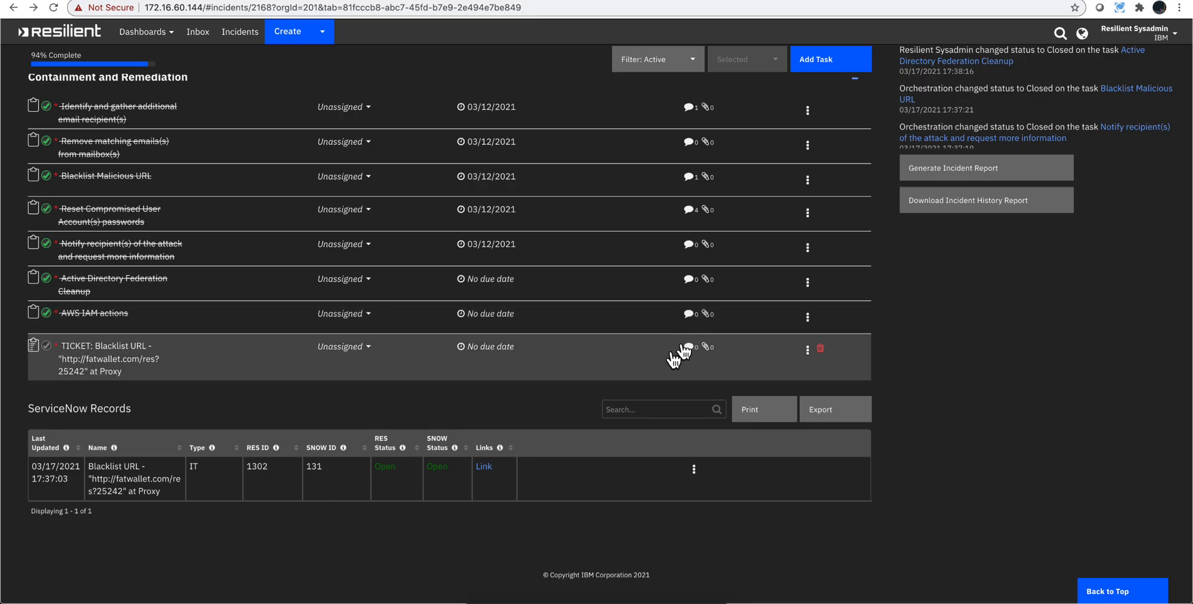
mouse_move(624, 389)
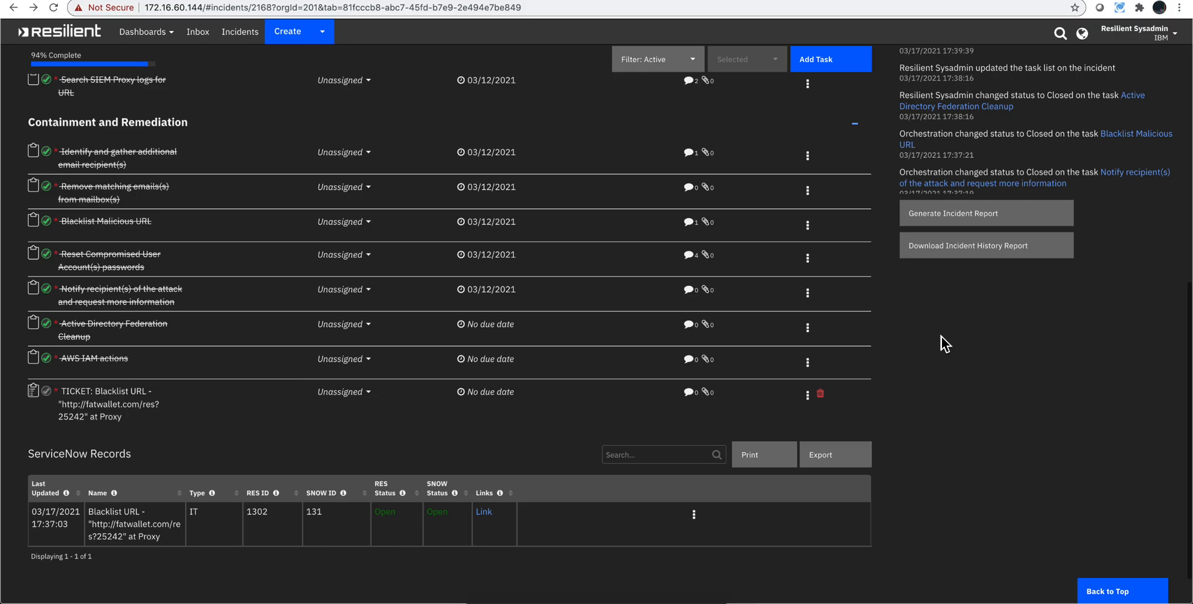
scroll("down", 3)
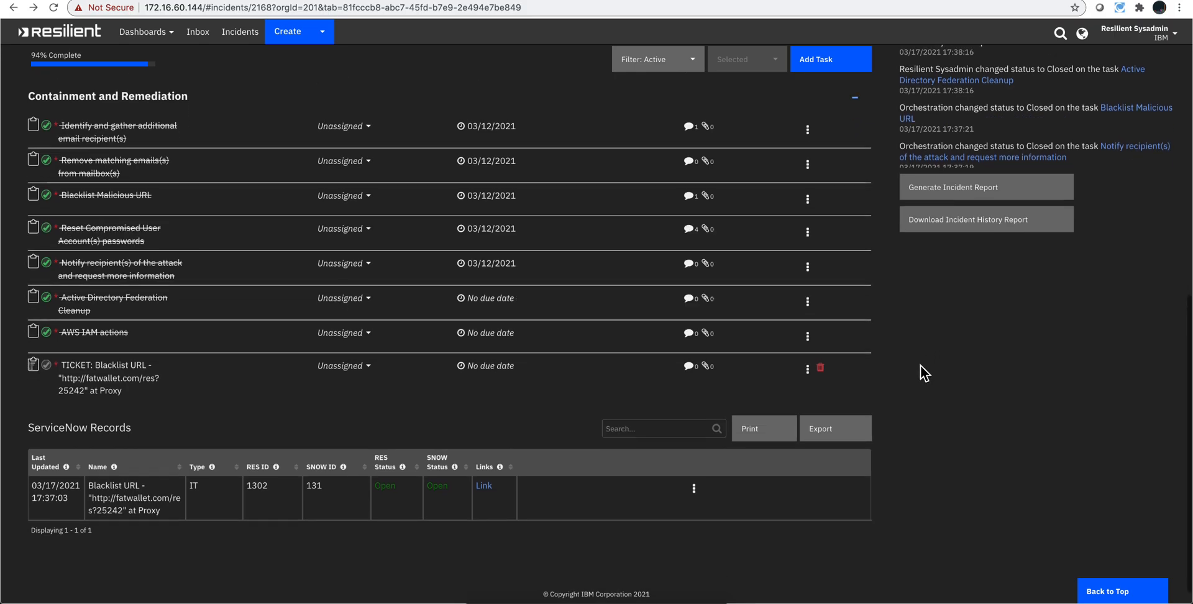